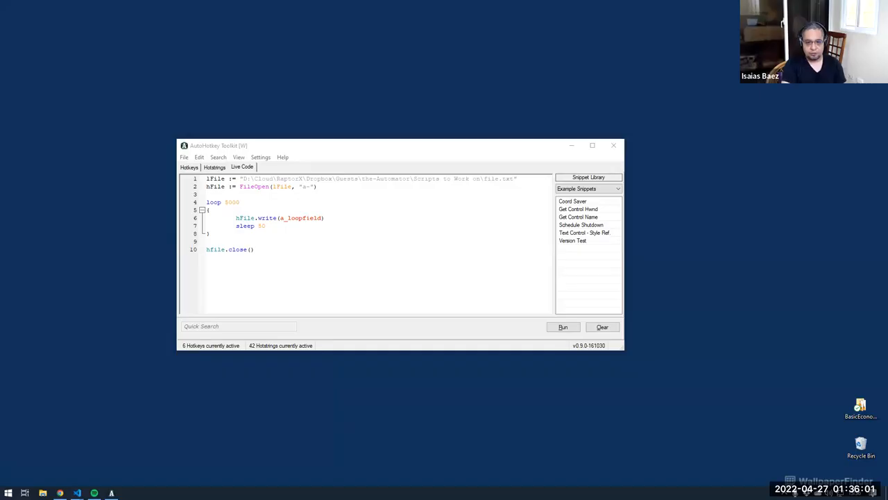
mouse_move(396, 154)
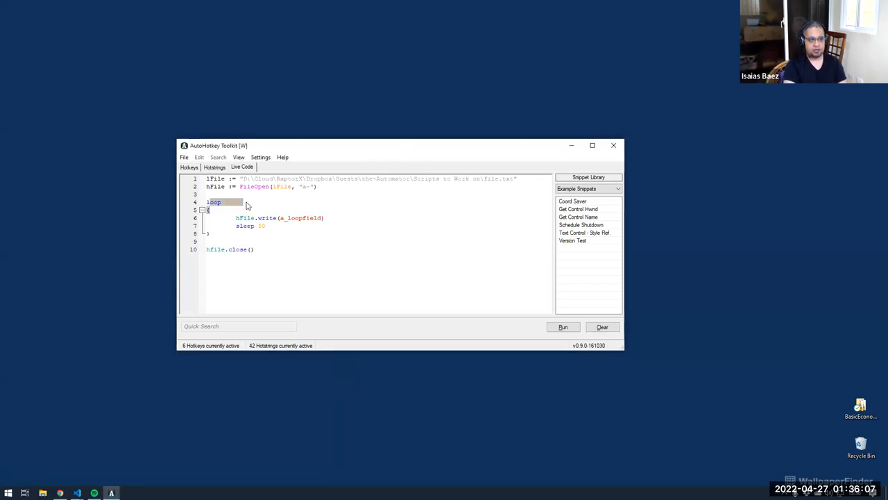
- Set the write loop count to 5000 and enlarge the editor window
type("5000")
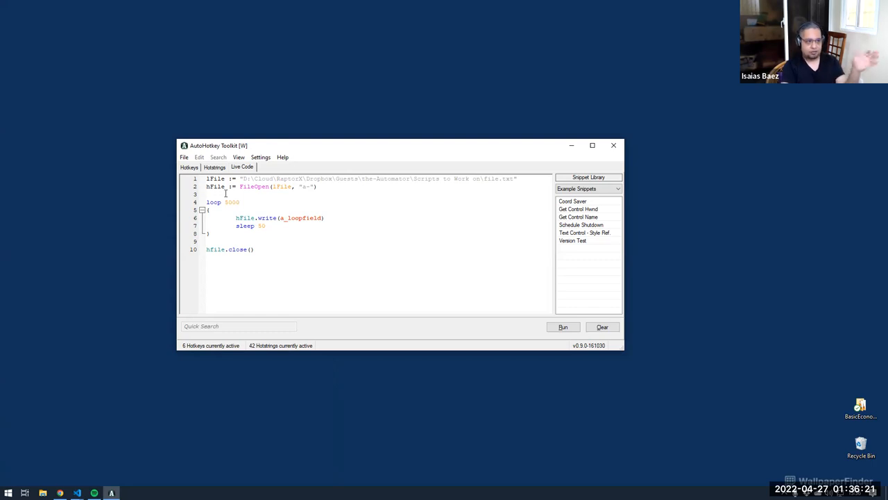
left_click_drag(206, 202, 265, 225)
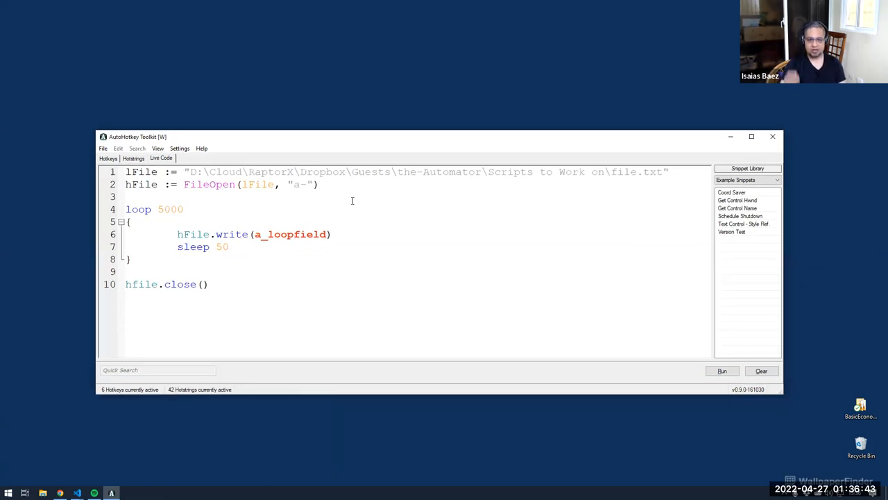
- Enlarge the editor view and highlight the FileOpen call and its mode string
left_click(137, 172)
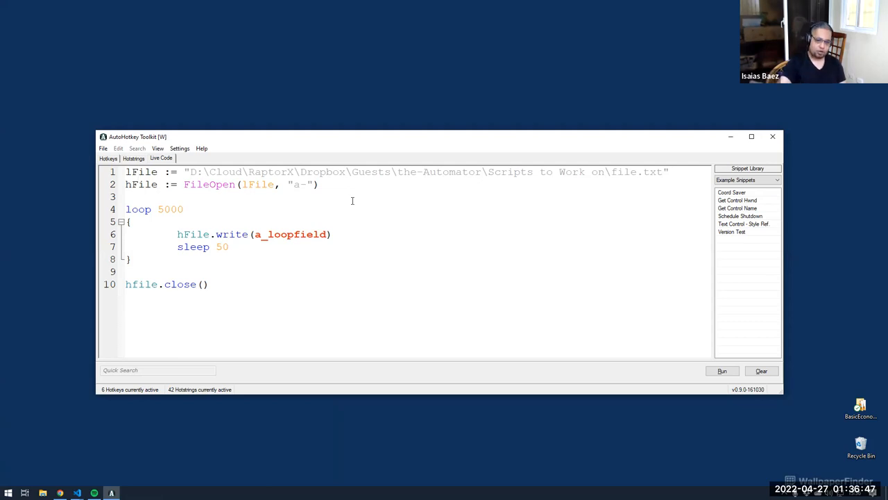
left_click(136, 171)
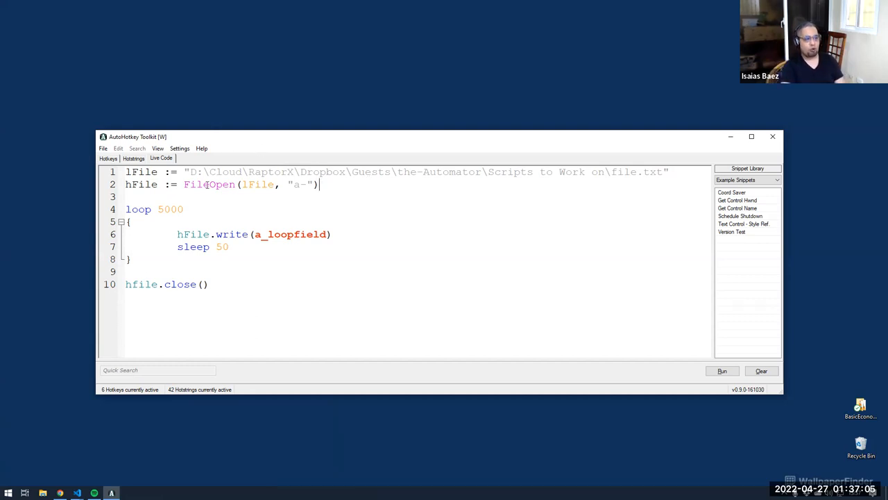
double_click(208, 184)
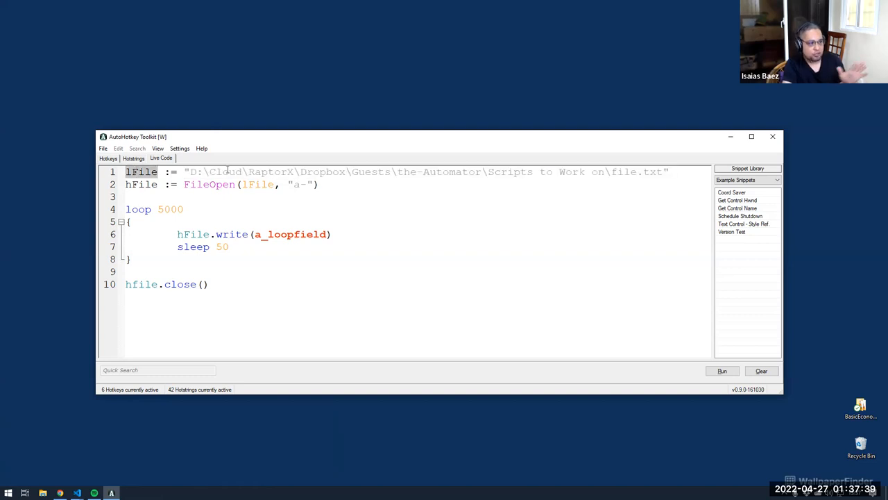
double_click(209, 184)
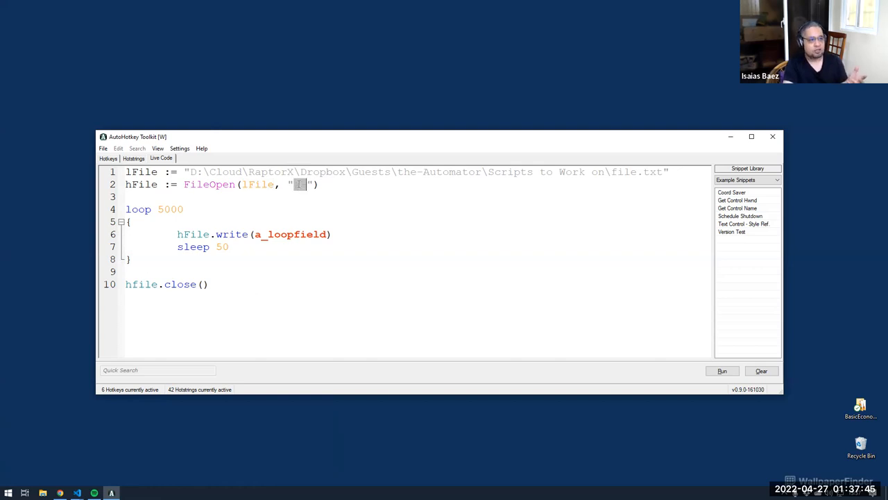
- Try FileOpen mode flags rw, a, rwa, rwa- and rwa-w in turn
type("-")
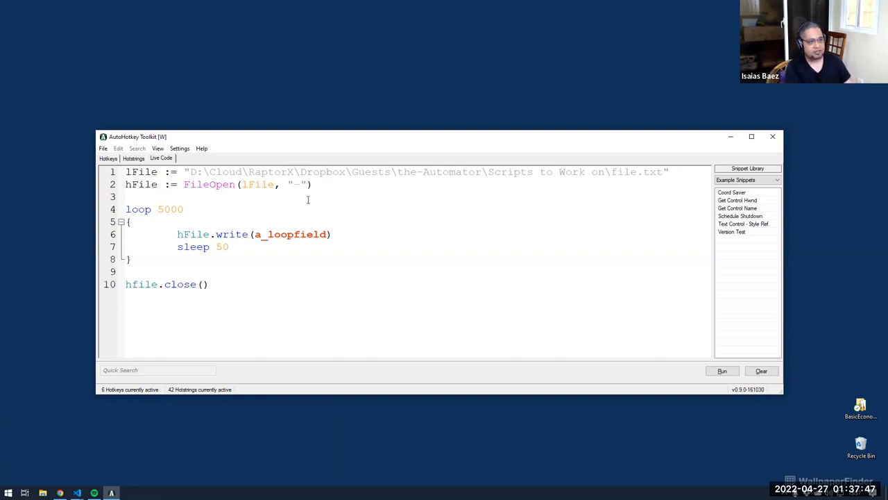
type("rw")
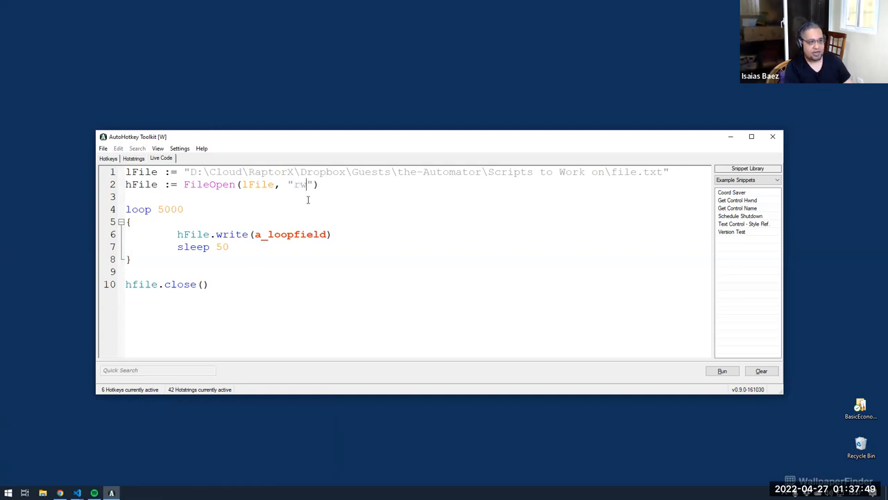
type("a")
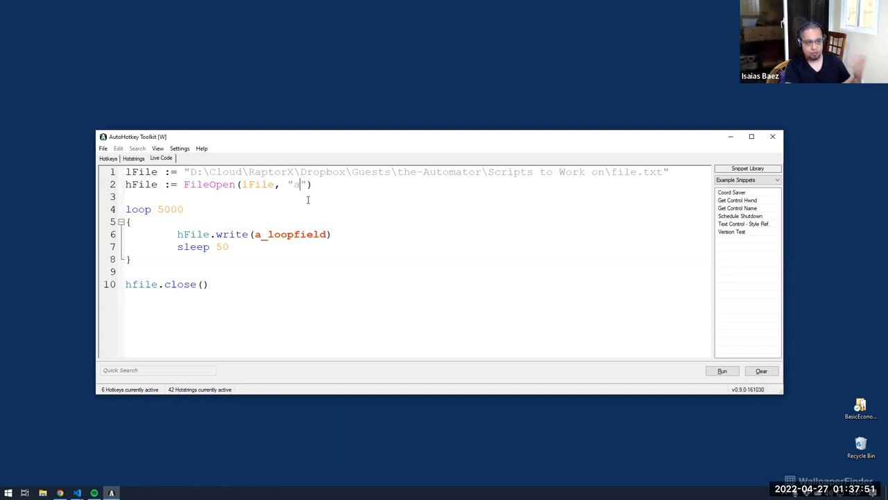
key("Backspace")
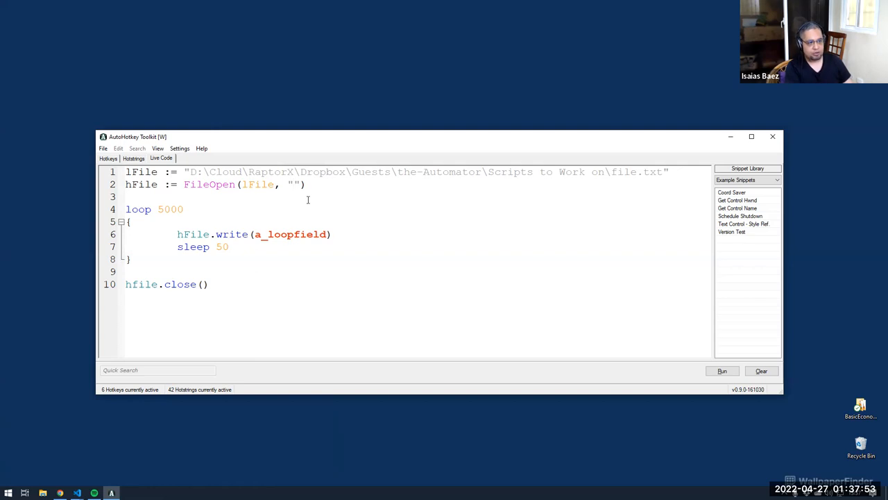
type("rwa")
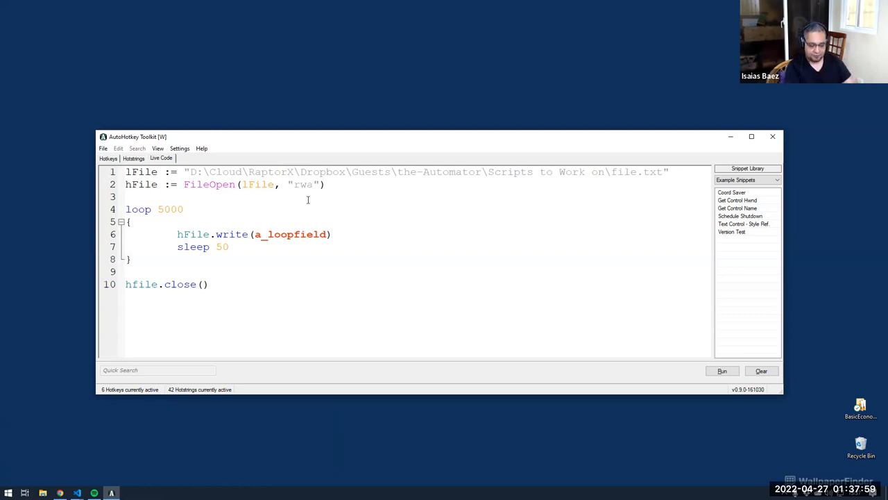
type("-")
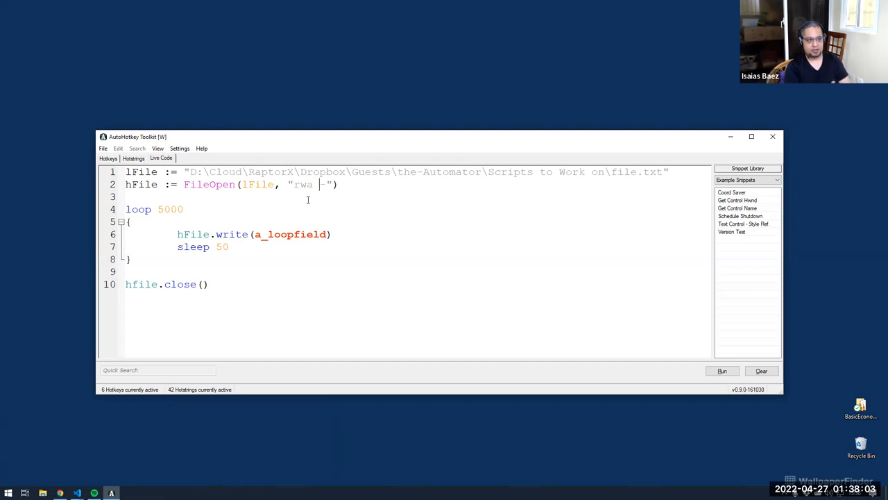
type("-")
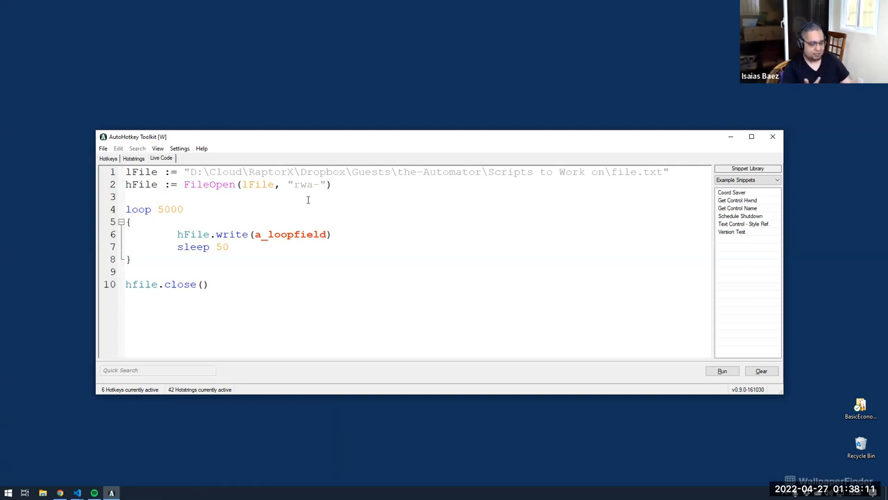
type("r")
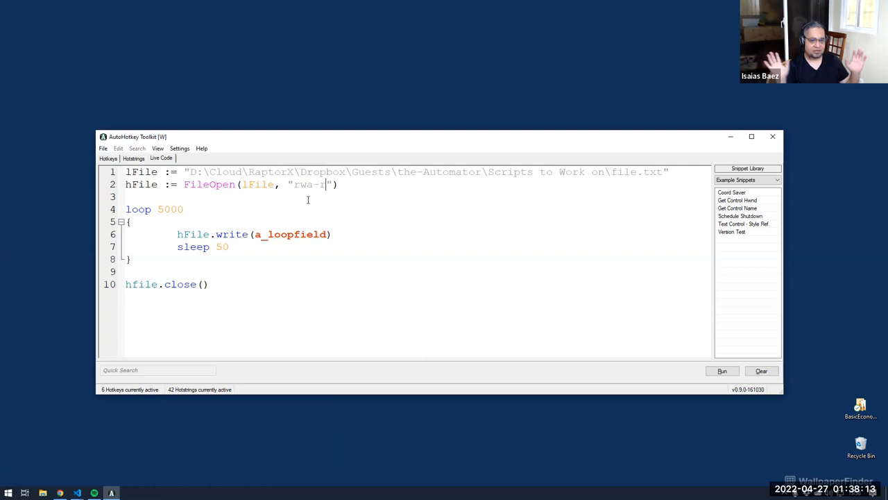
type("w")
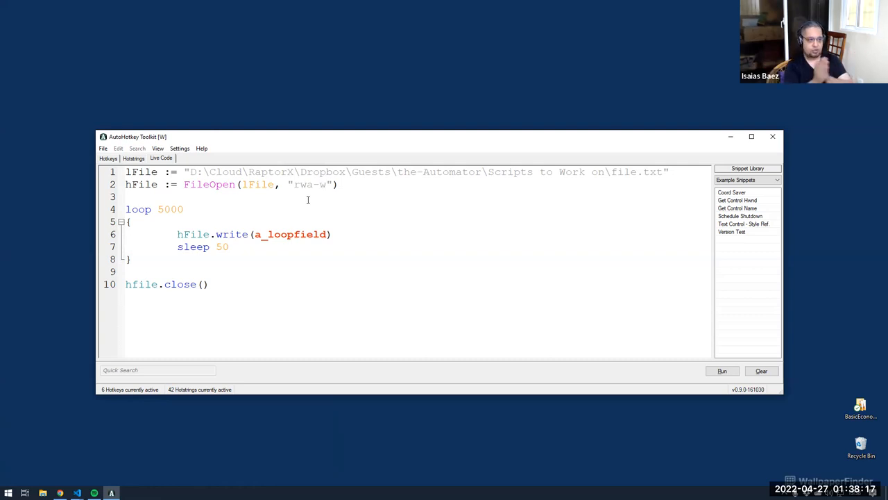
key("BackSpace")
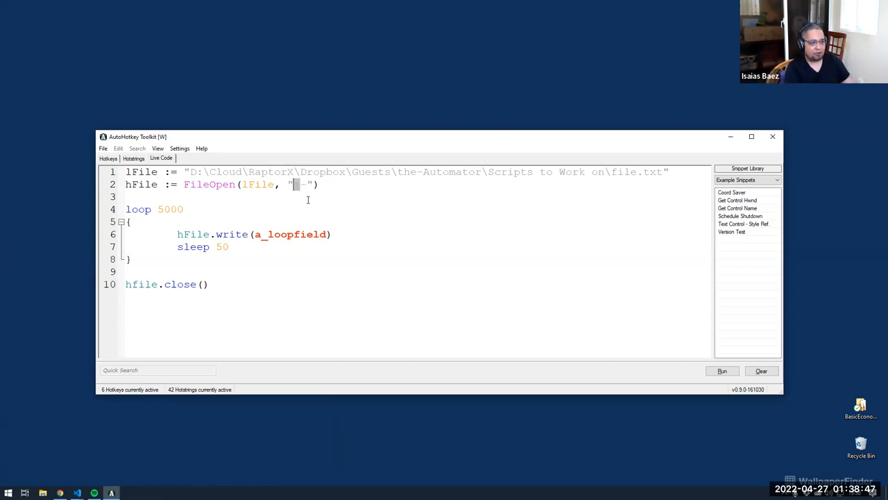
- Set the FileOpen mode to a-, highlight the write call, and run the script
type("rw")
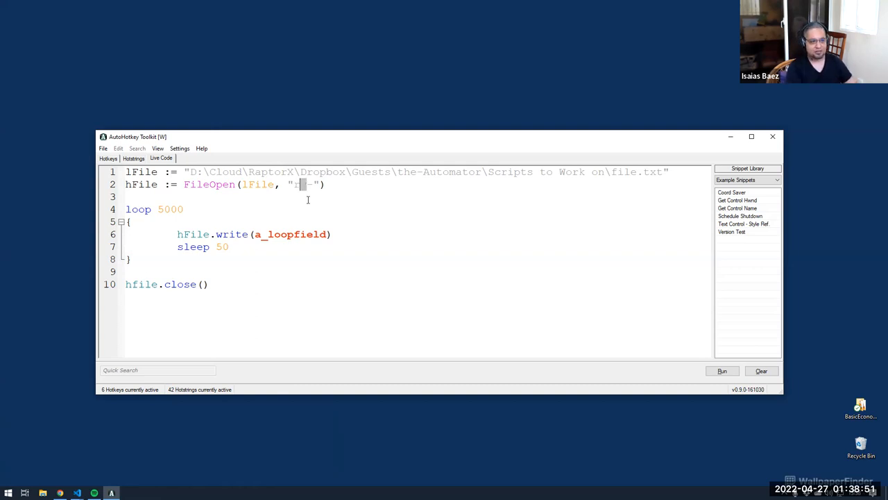
type("a")
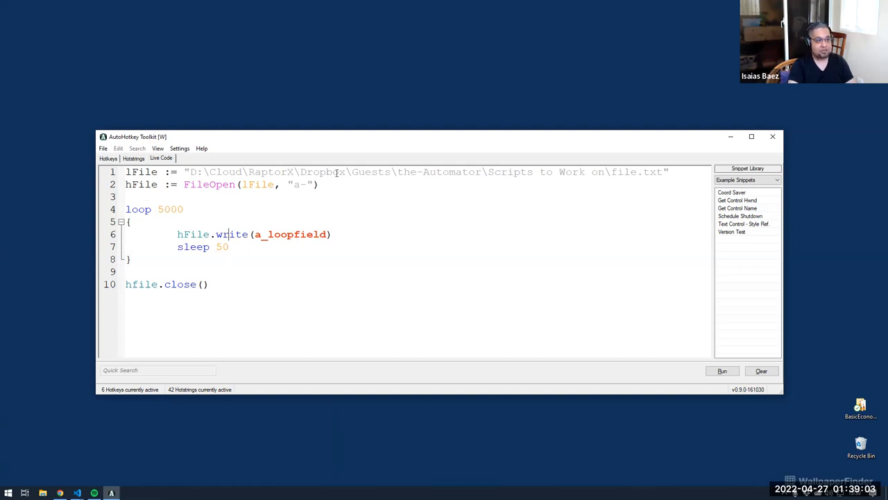
double_click(319, 171)
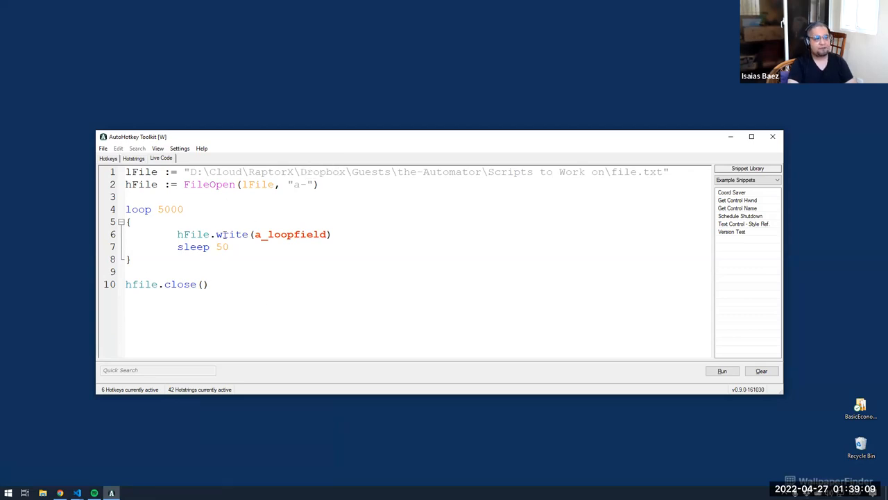
left_click(721, 370)
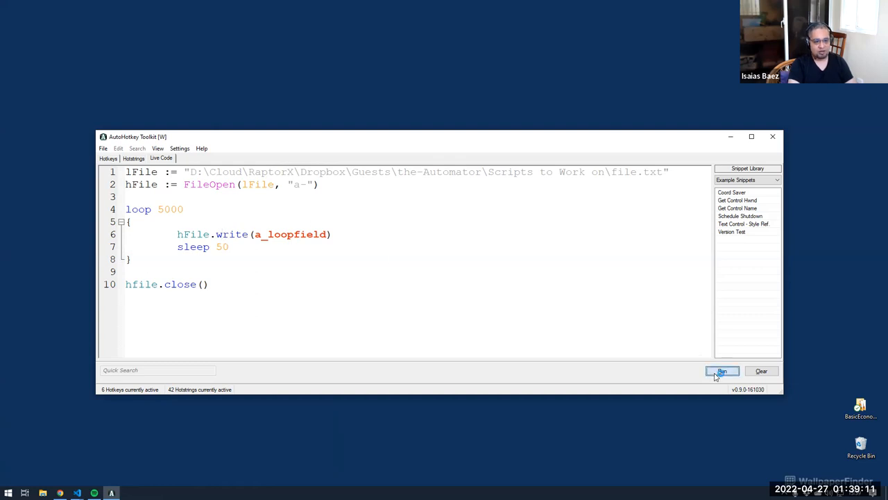
left_click(721, 370)
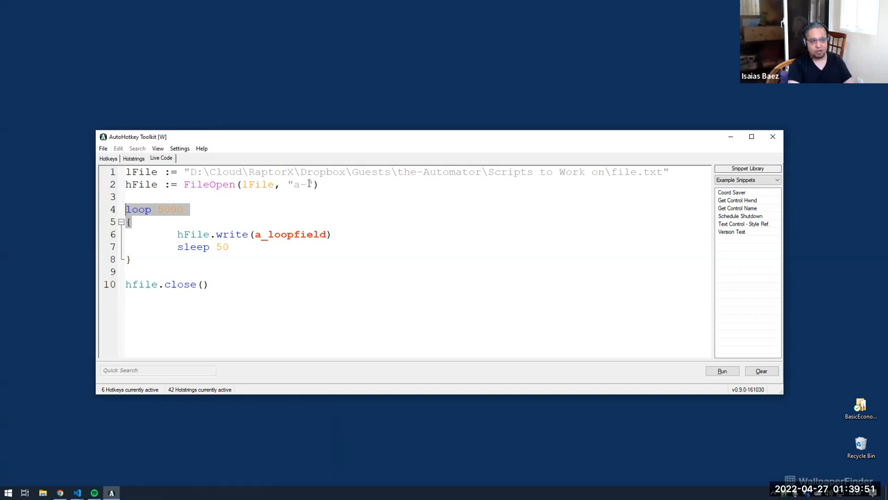
- Retype the loop count and delete the 'sleep 50' line from the loop body
left_click(170, 208)
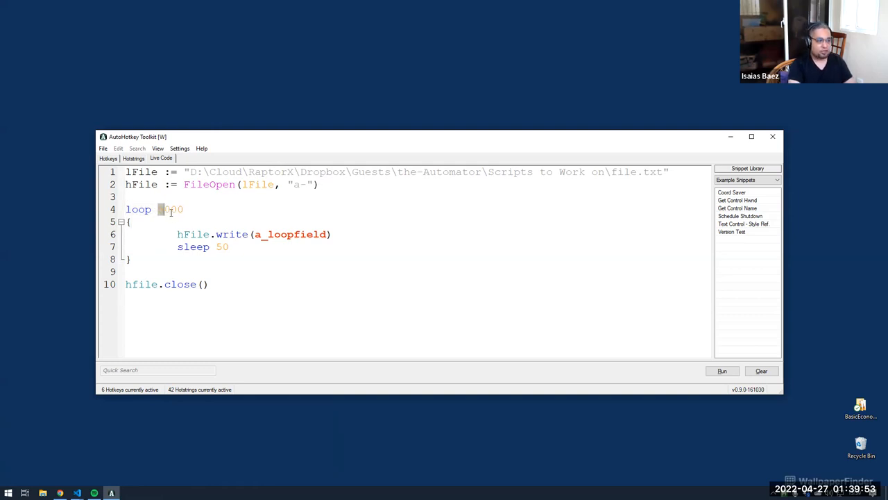
double_click(172, 208)
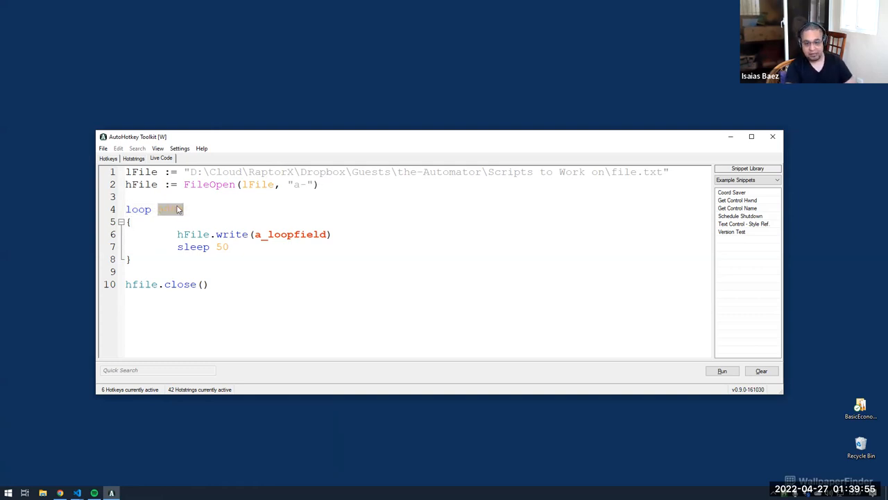
type("500")
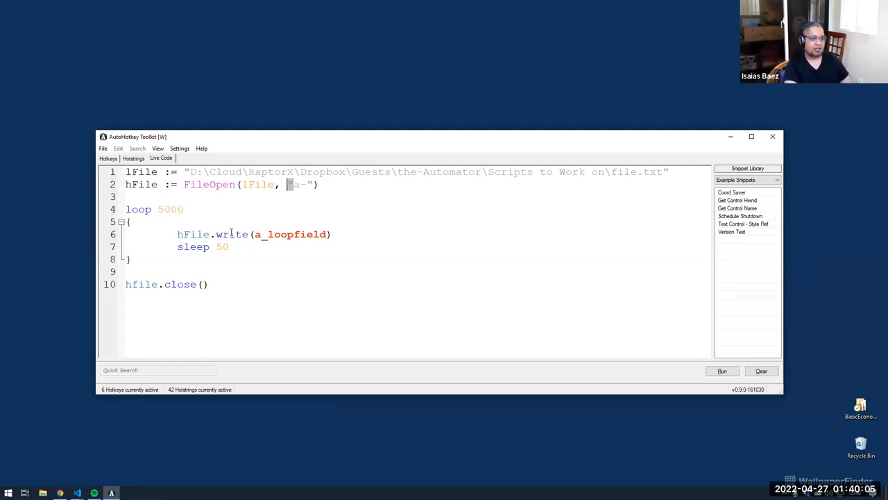
double_click(232, 234)
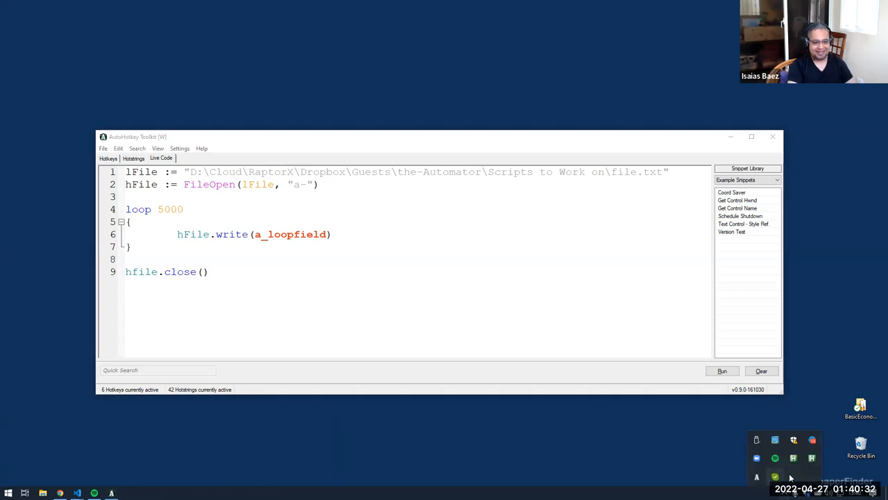
- Add hfile.close() on line 8 below the loop, with a blank line beneath
left_click(7, 492)
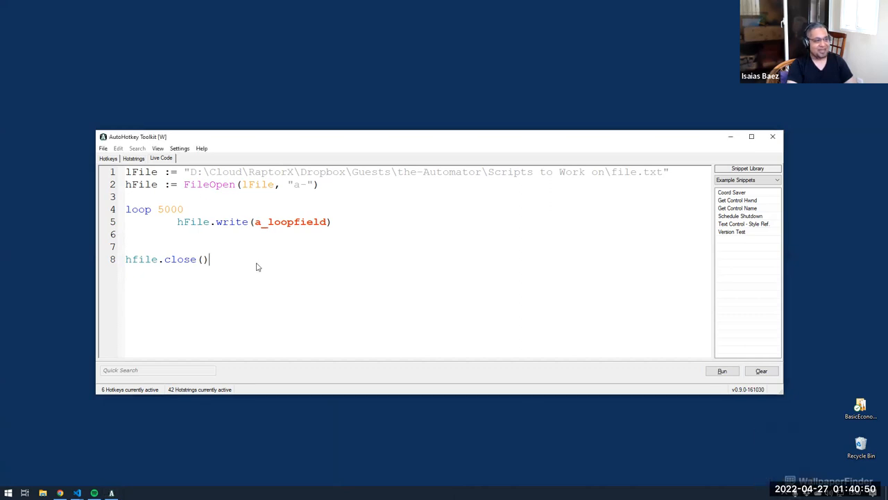
left_click(721, 370)
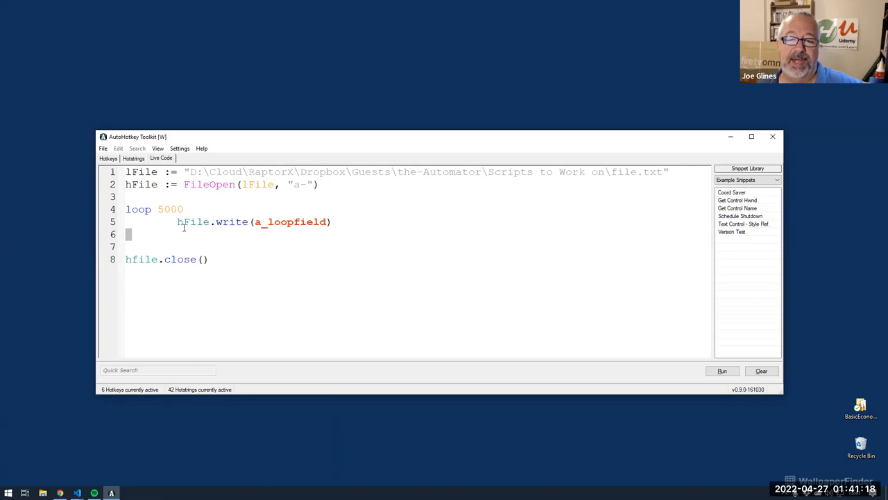
- Remove the surplus blank line before hfile.close() and add empty lines after it
key("Backspace")
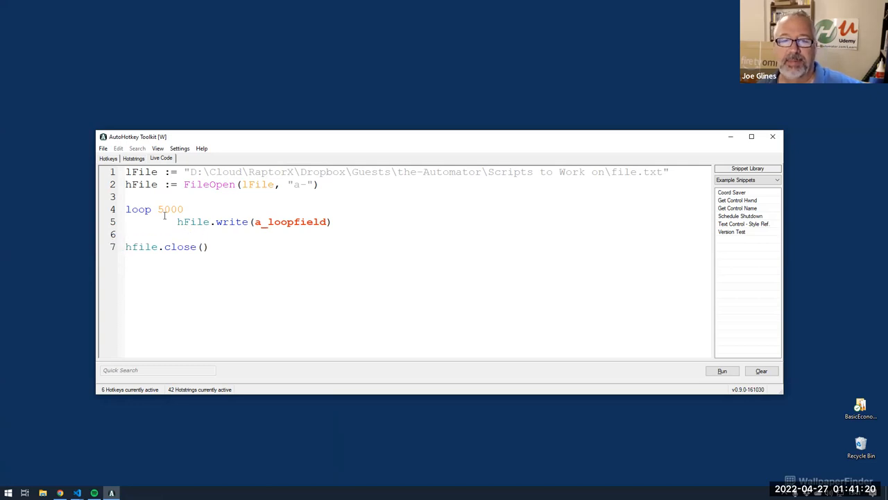
double_click(231, 222)
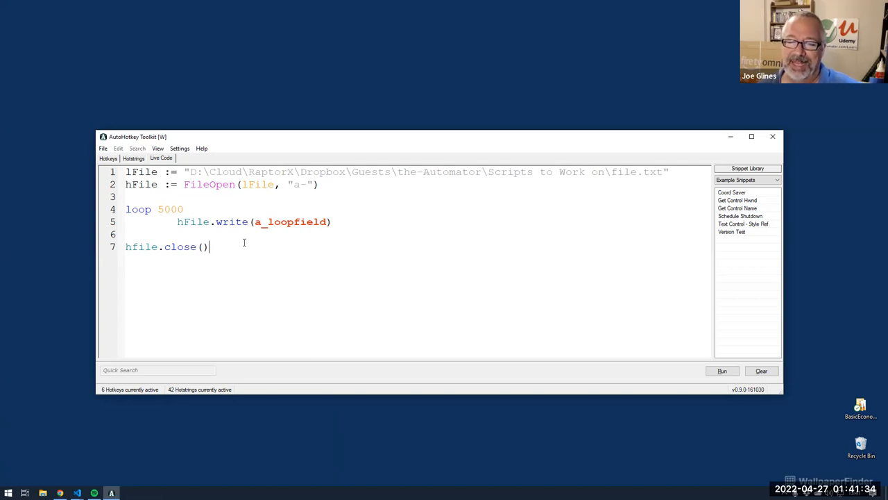
key("Enter")
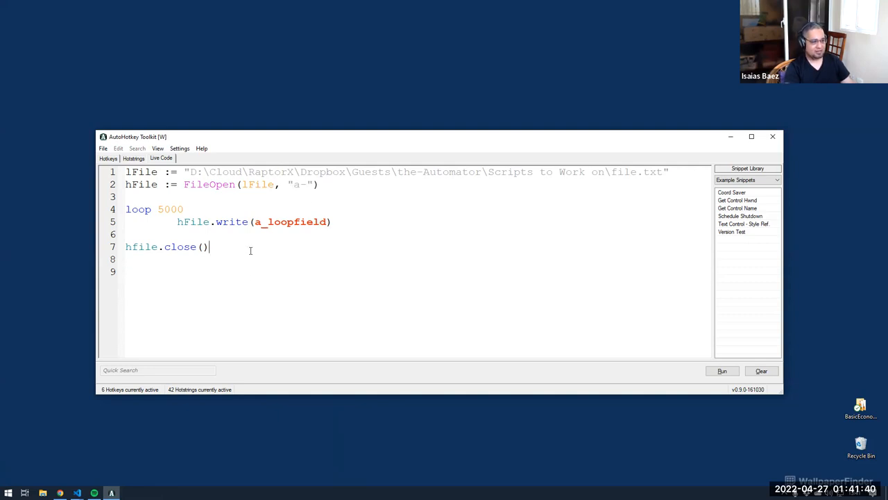
- Type 'Fileappend text, file.txt' on line 9, then highlight hfile.close() and a_loopfield
type("File")
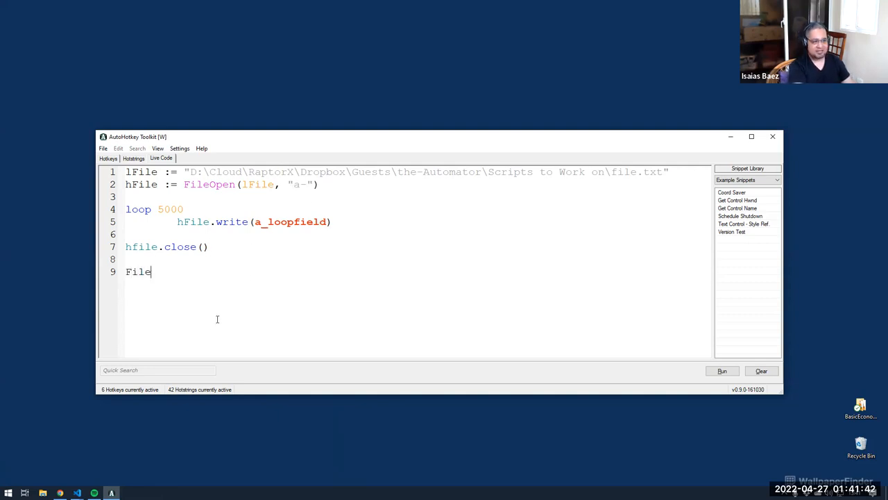
type("append")
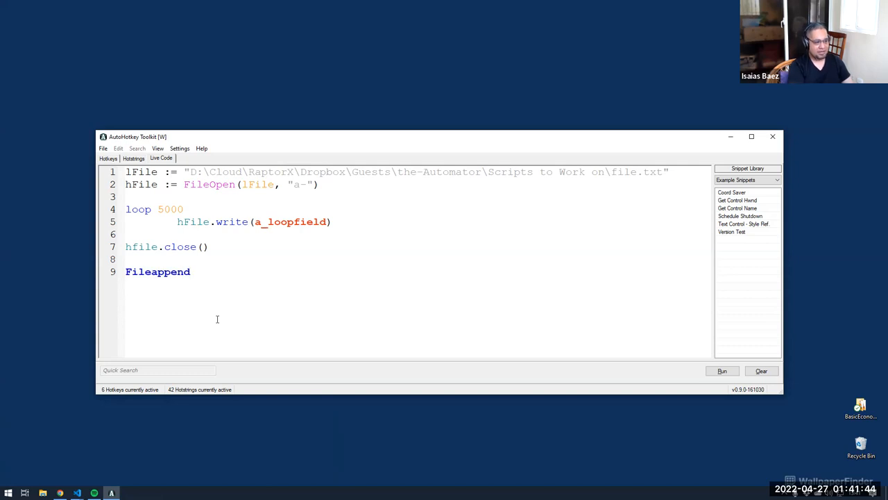
type("te")
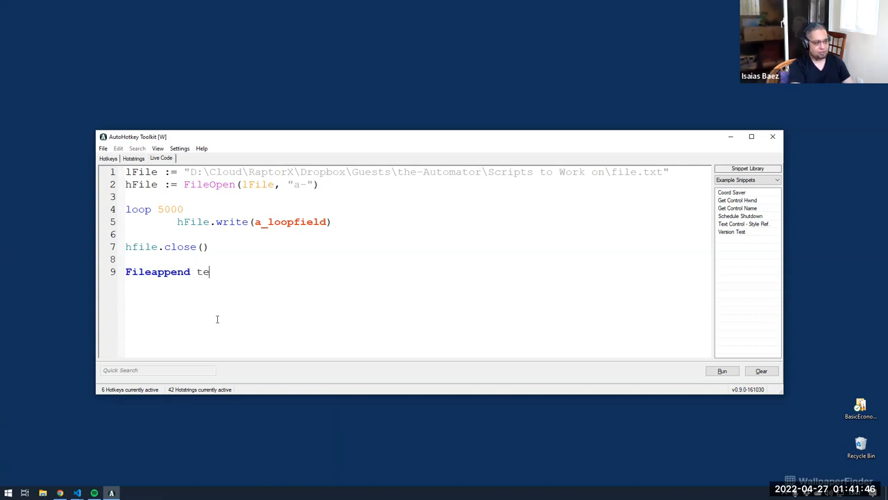
type("xt, file.txt")
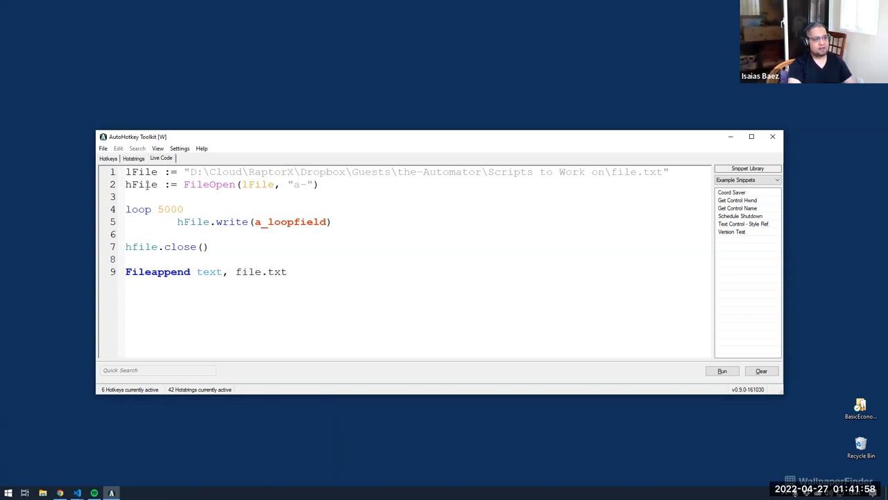
double_click(232, 222)
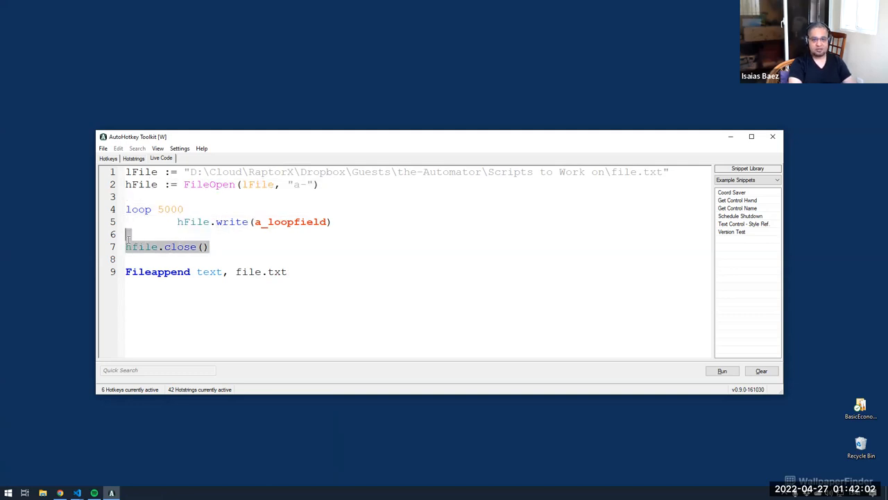
double_click(290, 221)
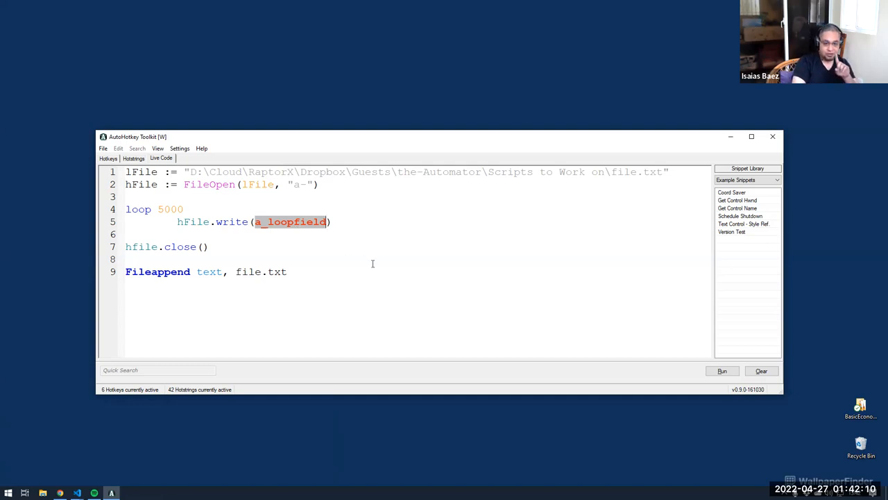
- Change the loop header to 'loop read, inFile.txt, outFile.txt'
double_click(138, 209)
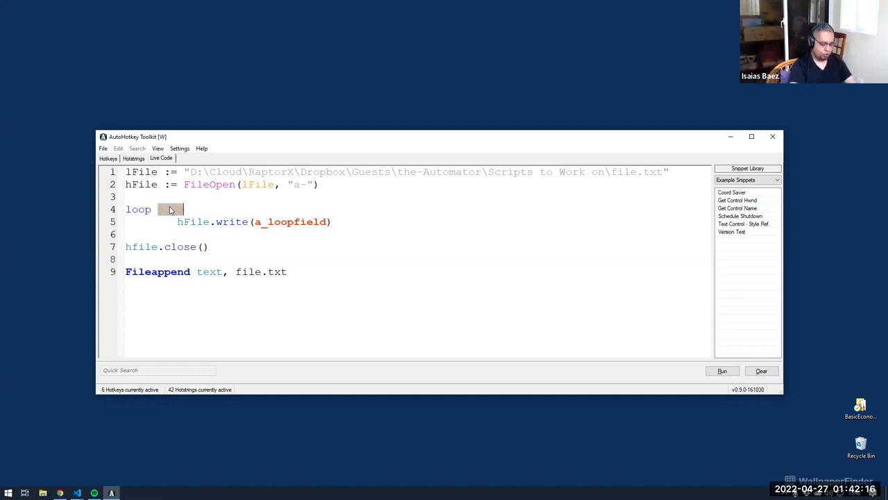
type("read,")
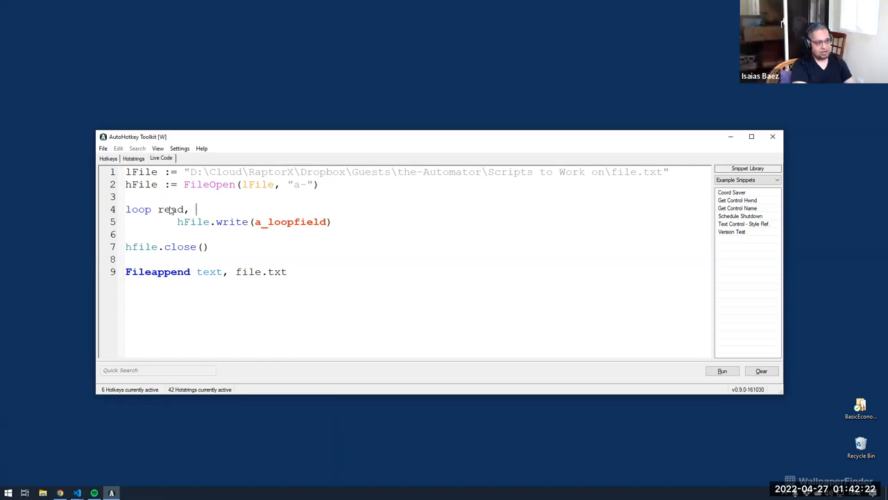
type("inFile.ex")
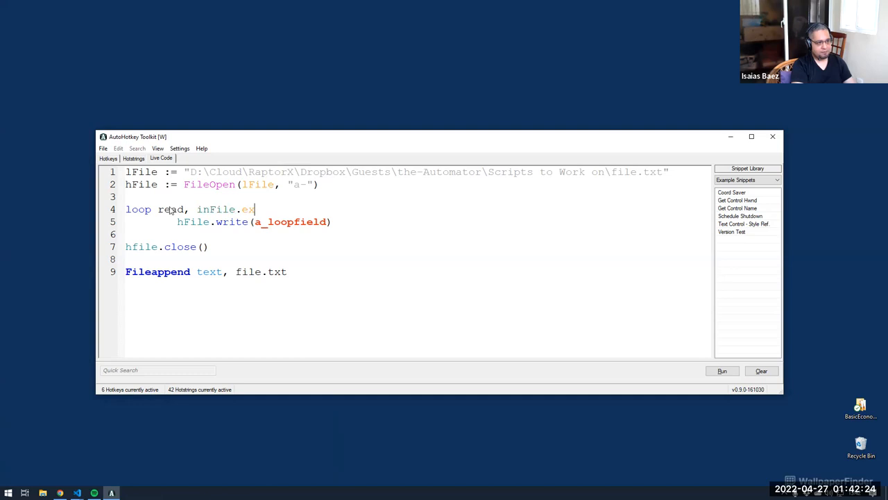
type("e,")
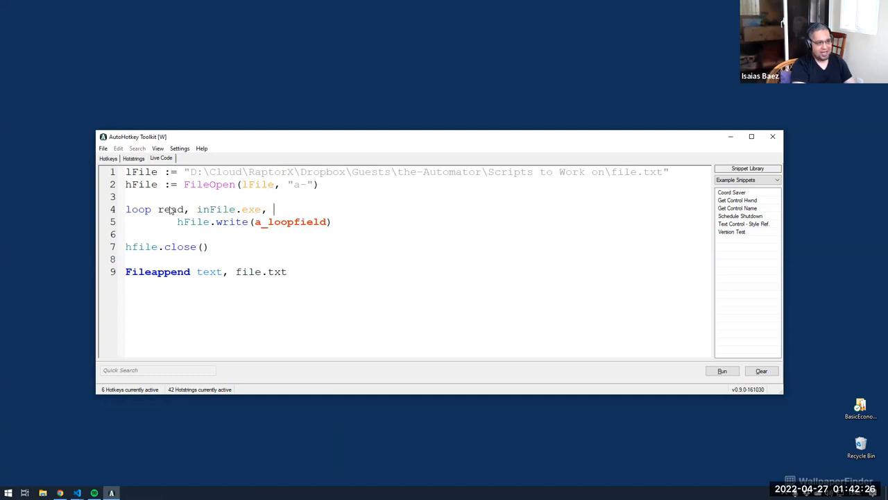
type("out")
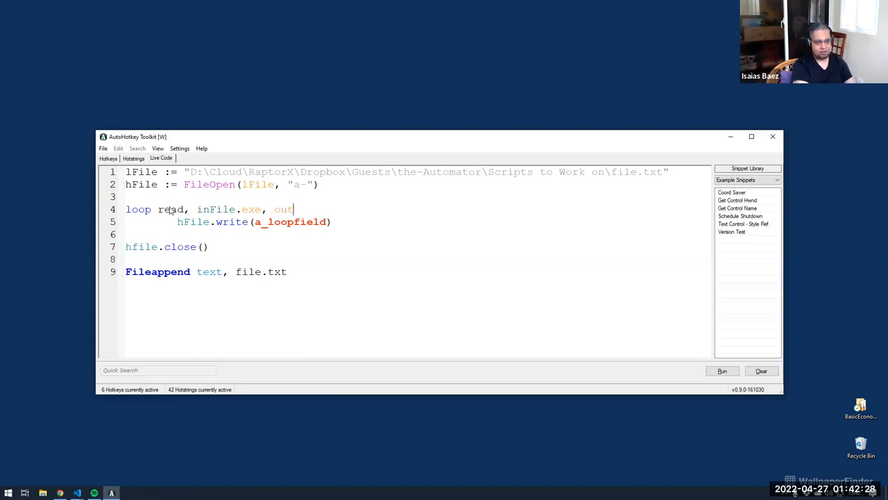
type("File.")
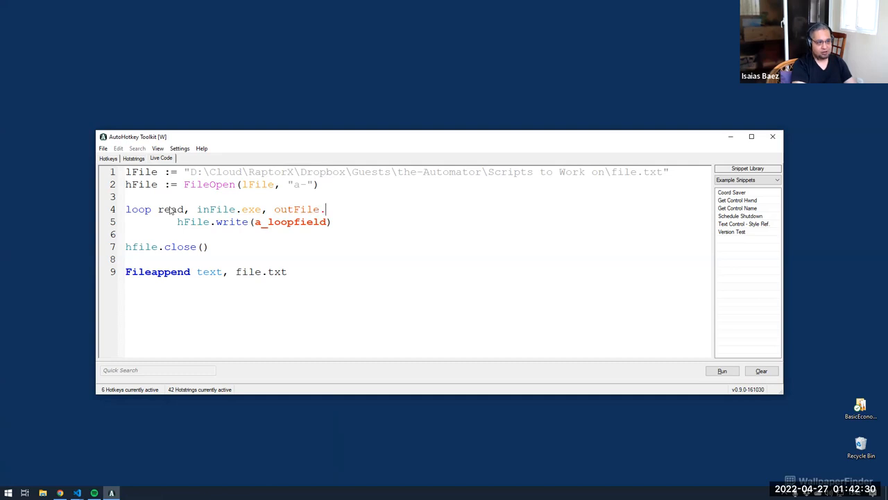
type("txt")
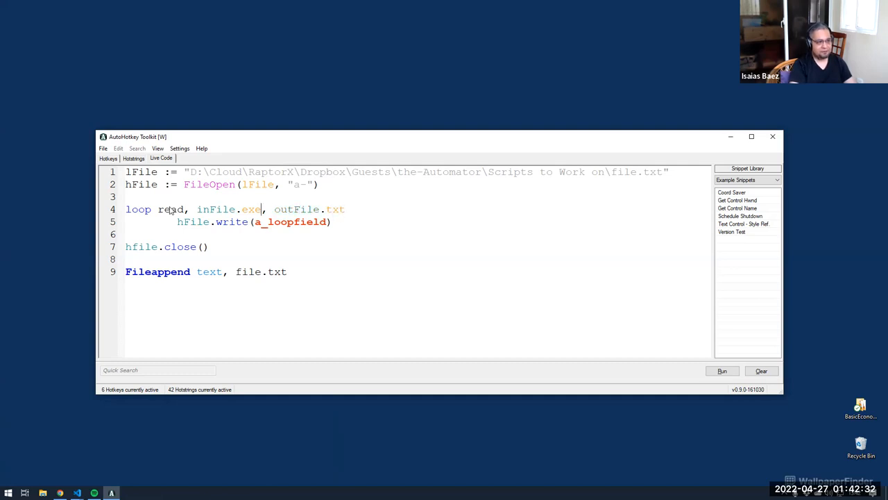
type("txt")
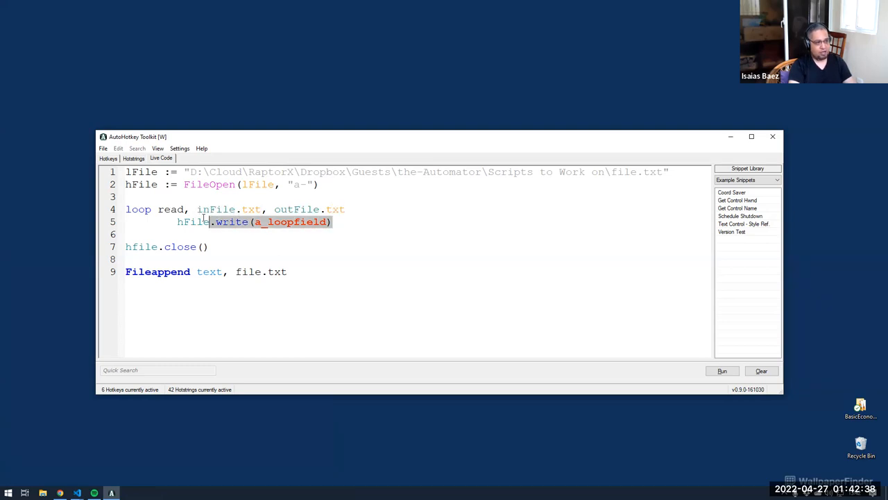
- Replace hFile.write(a_loopfield) with 'fileappend, ' and highlight the loop keyword
type("fileap")
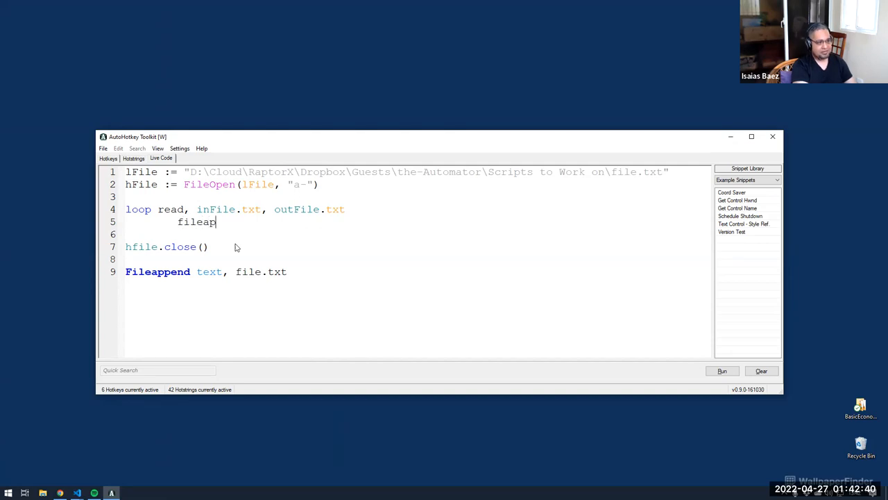
type("pend,·")
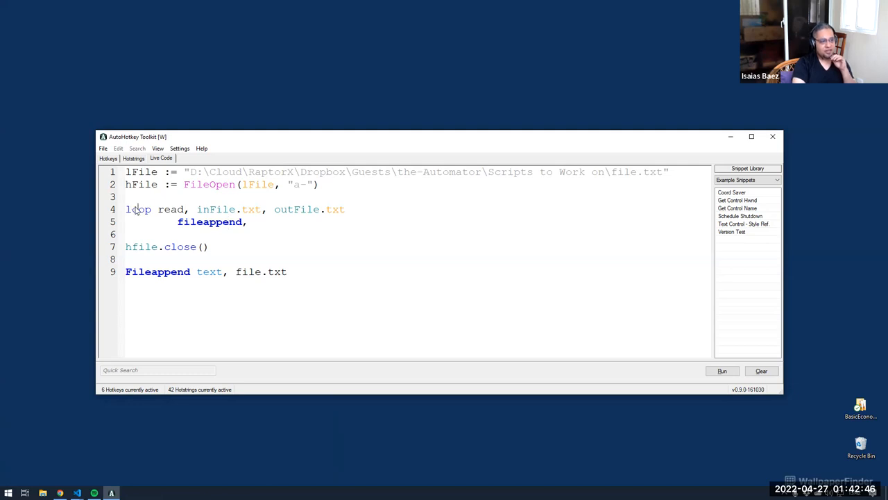
double_click(137, 209)
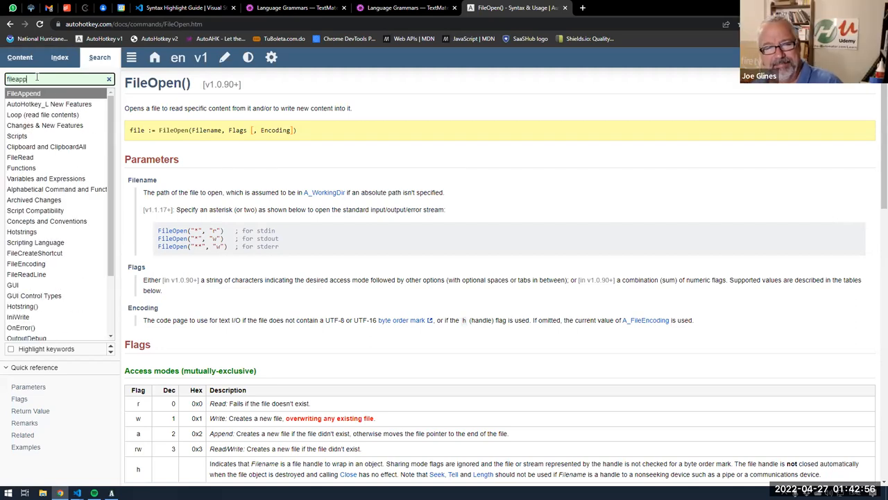
- Search the docs for loop and review the Loop (read file contents) parameters
type("loop")
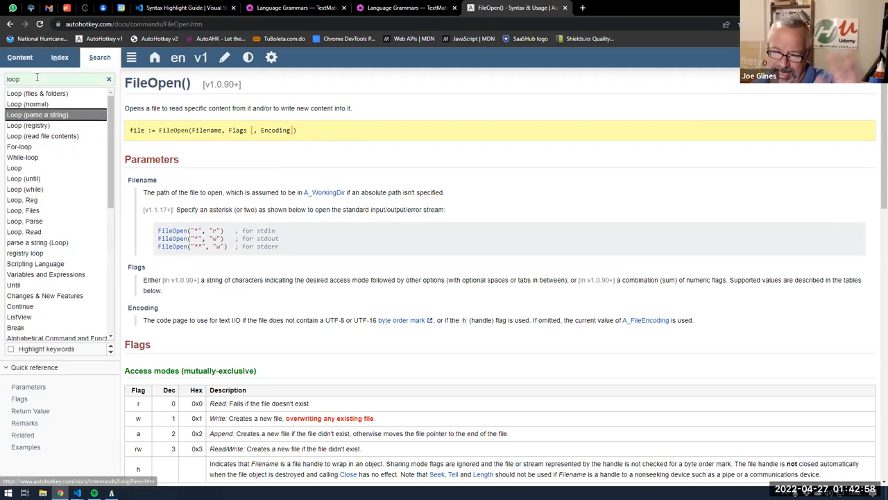
left_click(43, 136)
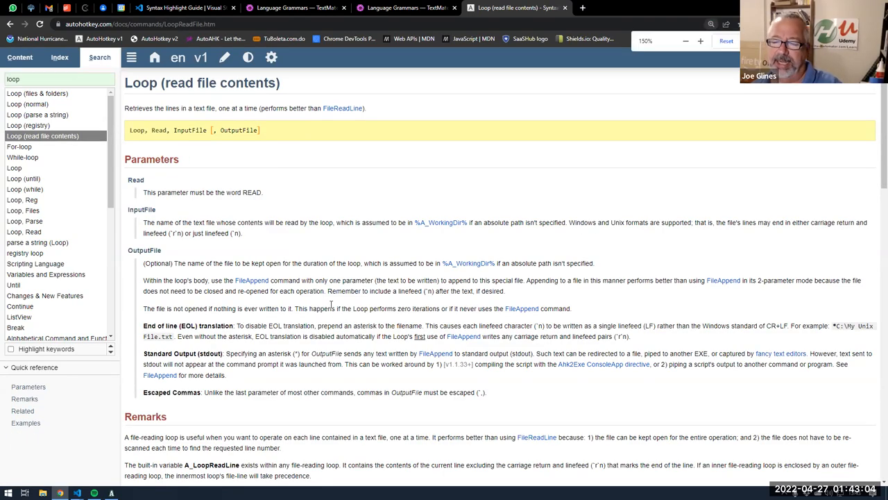
scroll("down", 3)
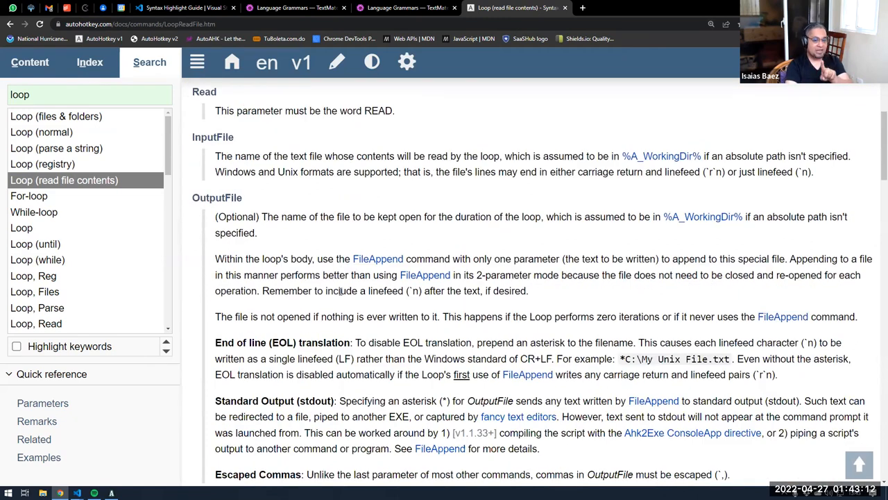
scroll("up", 3)
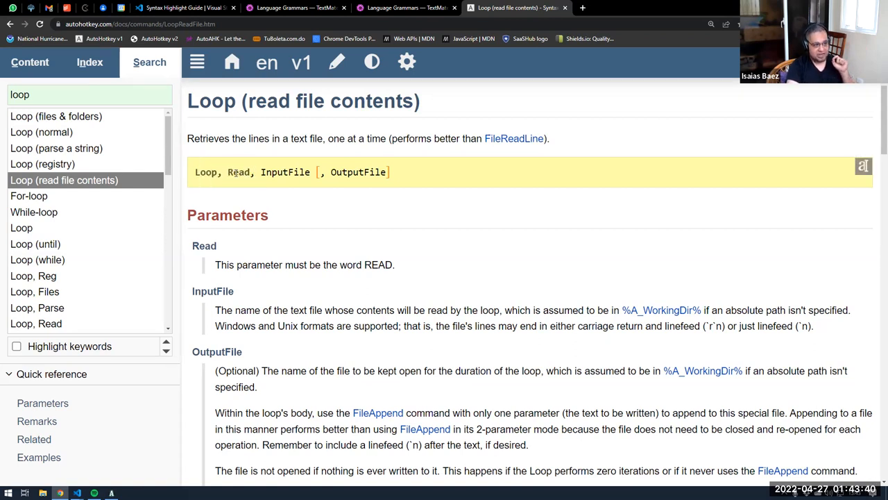
- Read the OutputFile explanation on the Loop (read file contents) page, highlighting 'special file'
double_click(285, 172)
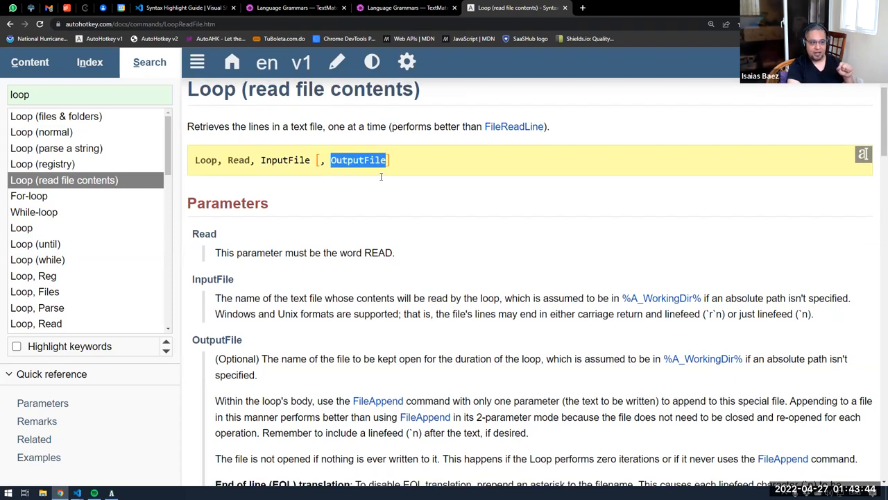
scroll("down", 3)
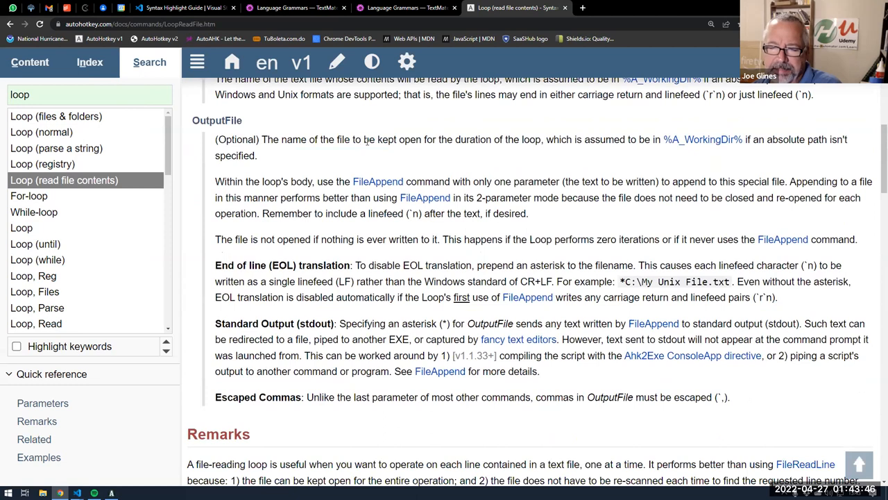
left_click_drag(352, 139, 538, 140)
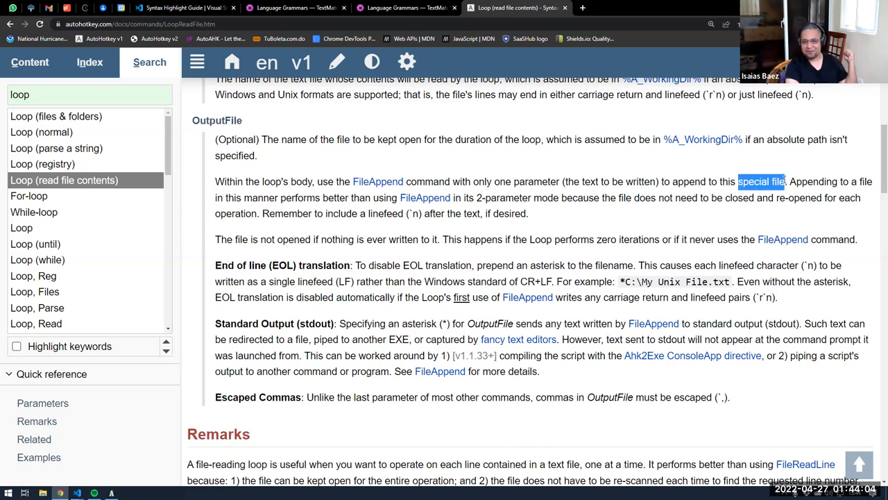
mouse_move(729, 193)
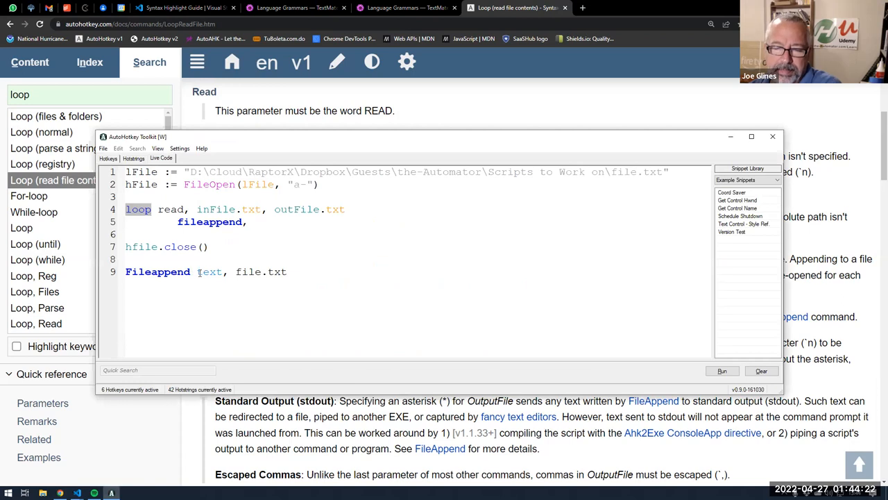
- Change the loop's fileappend to take just TEXT, then select outFile.txt
double_click(248, 271)
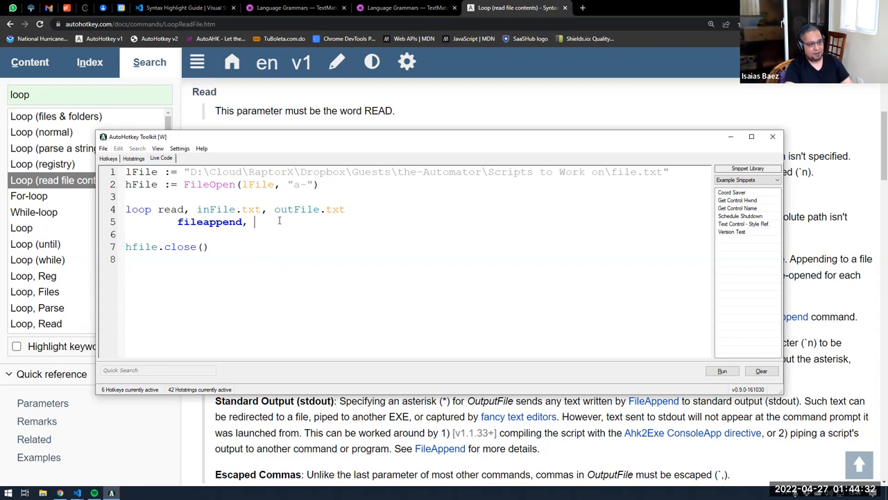
type("TEXT")
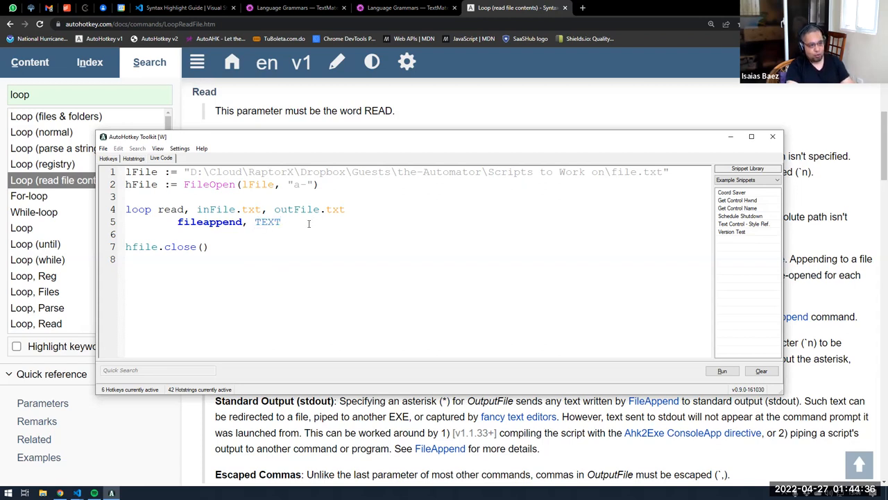
double_click(296, 208)
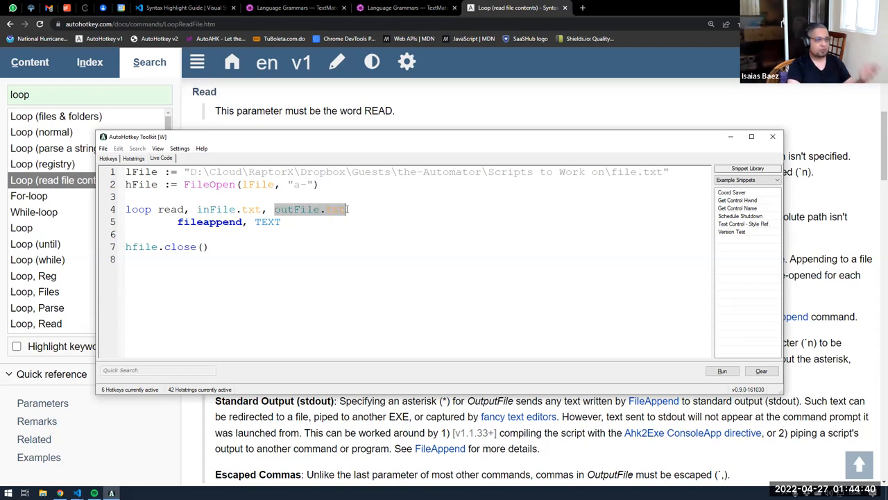
mouse_move(301, 225)
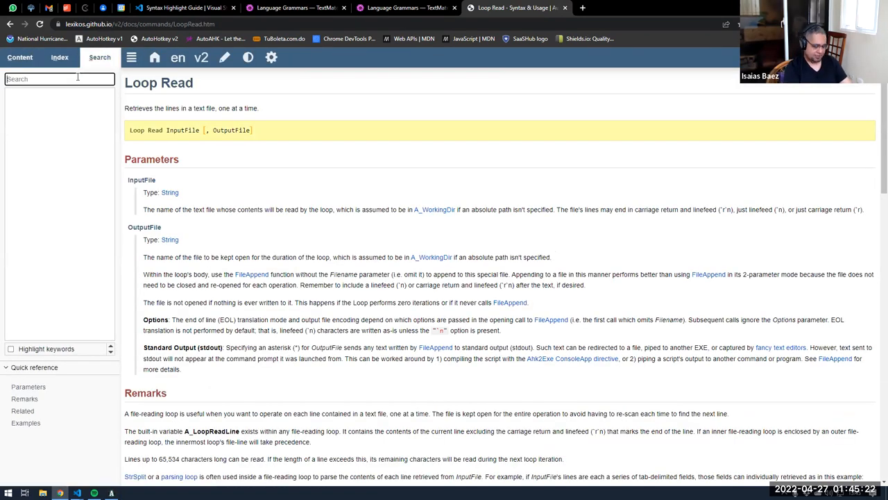
- Search 'loop read' in the v2 docs and open the Loop Read page
type("loop read")
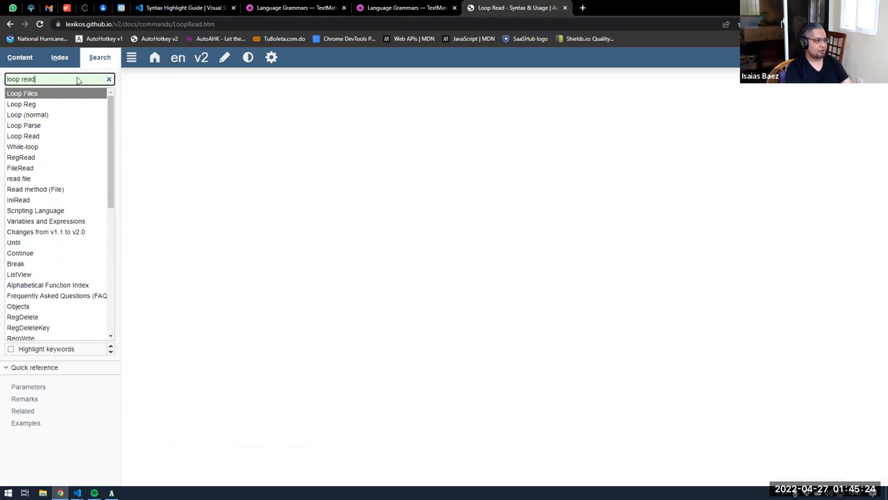
left_click(23, 136)
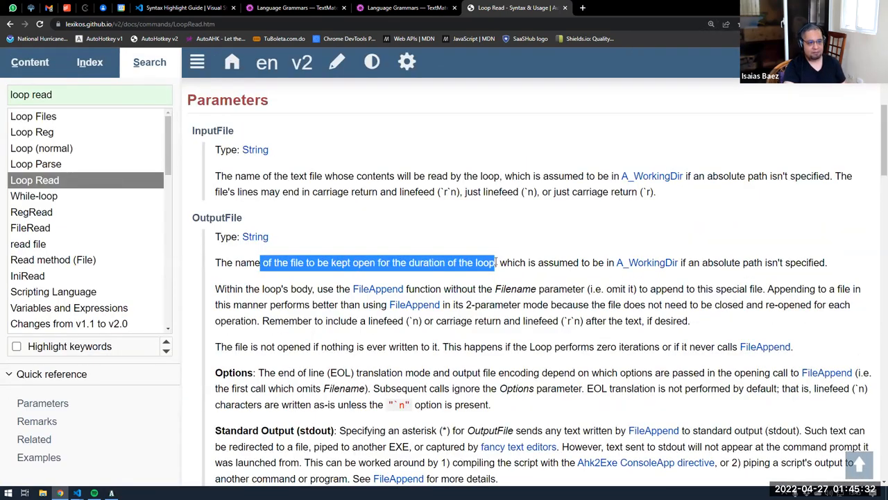
left_click(317, 289)
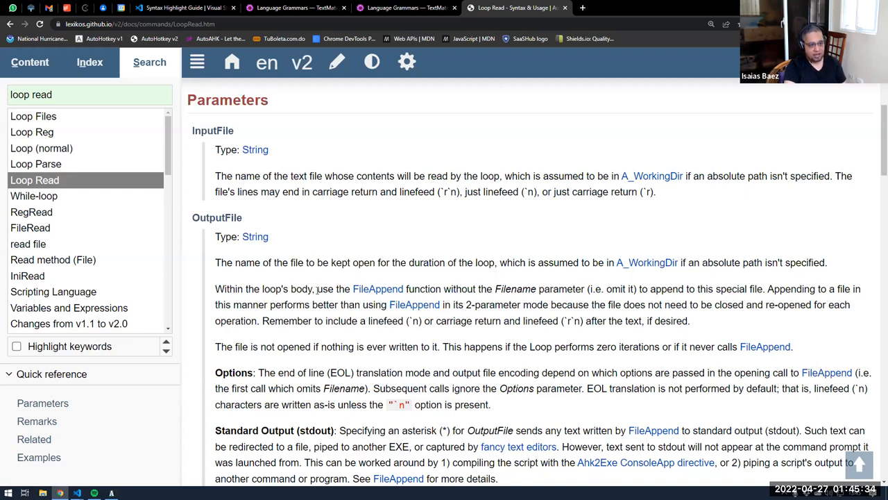
- Highlight 'loop' in the OutputFile notes, then follow the FileAppend link
left_click_drag(453, 288, 501, 288)
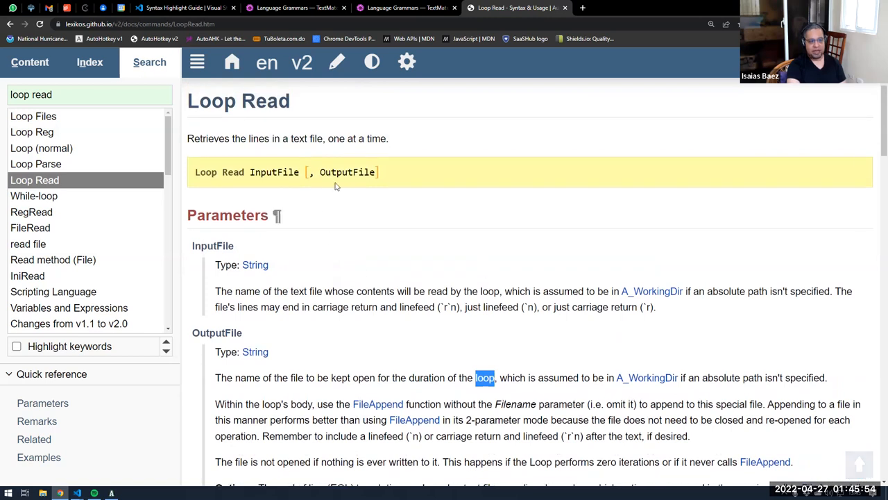
scroll("down", 3)
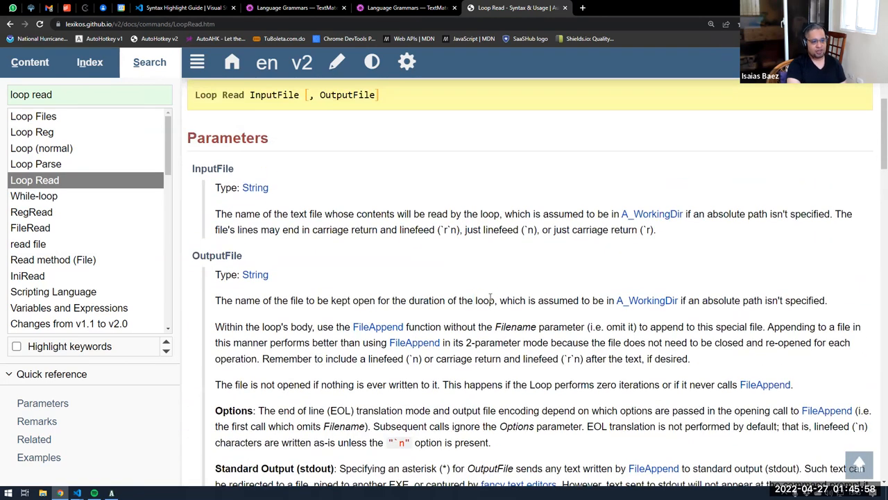
double_click(484, 300)
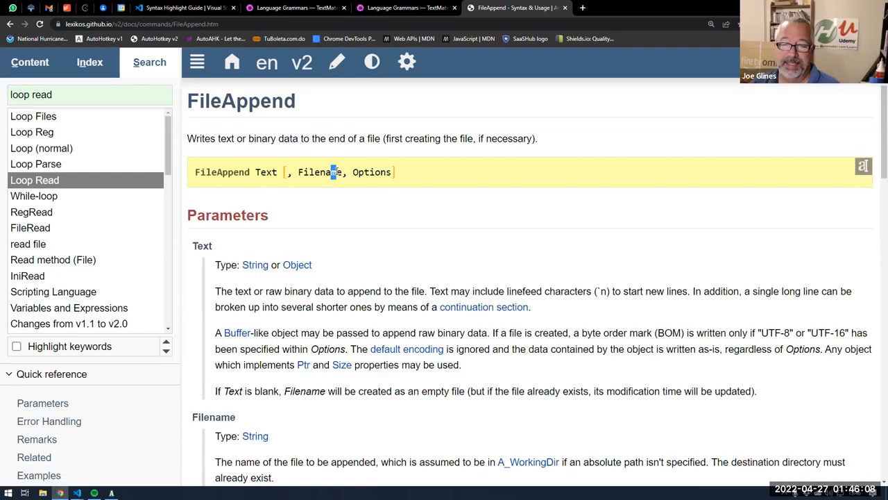
- Read FileAppend's Text and Filename parameters, selecting the Text parameter in the syntax
scroll("down", 3)
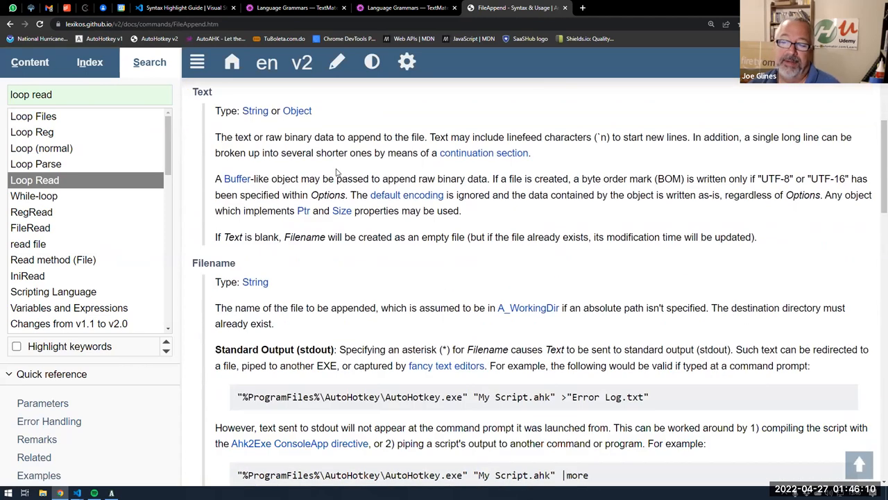
scroll("down", 3)
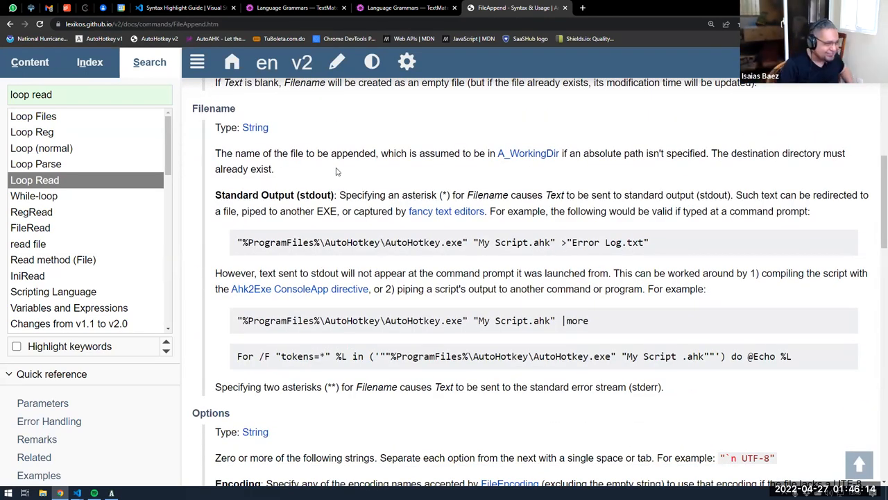
scroll("down", 3)
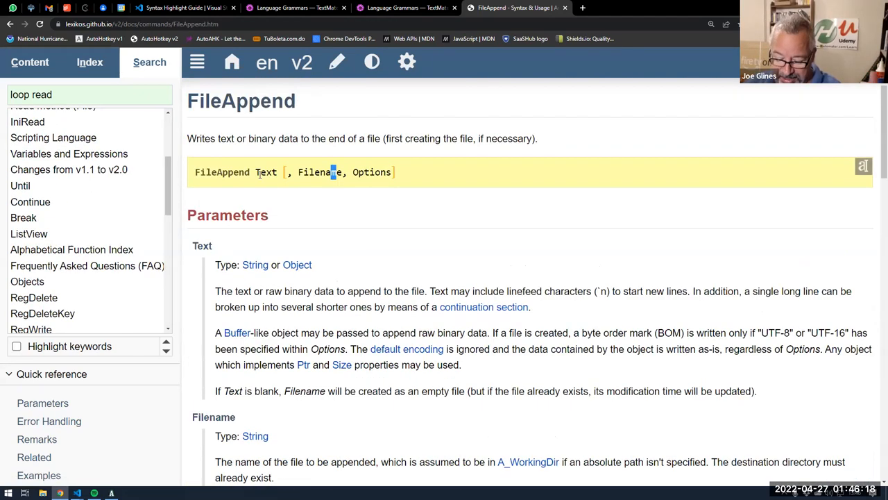
double_click(371, 172)
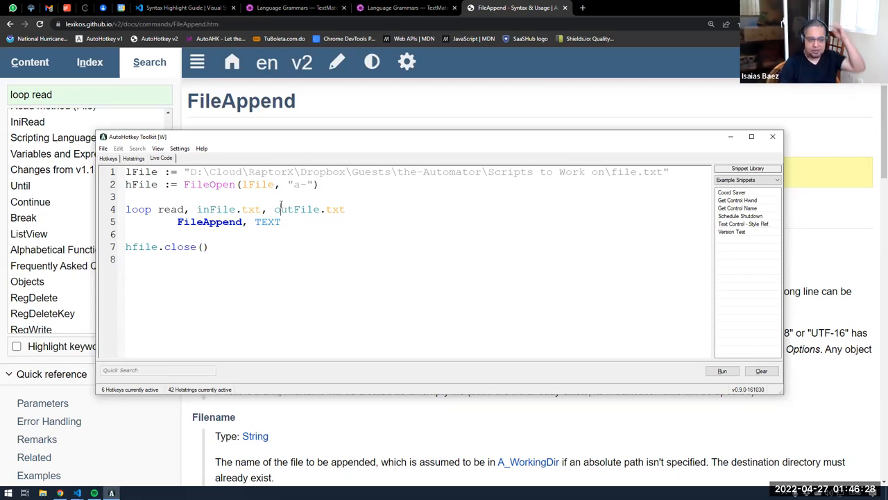
- Replace the file-reading loop with 'loop 5000'
double_click(216, 209)
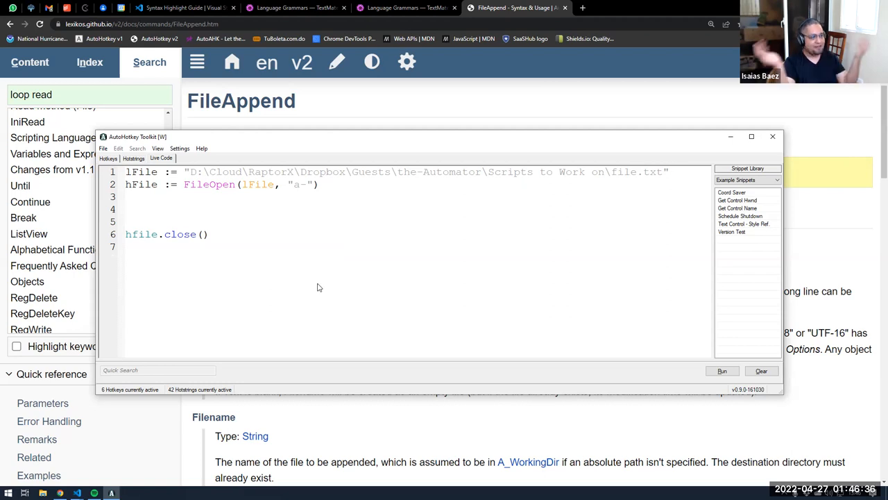
type("loop")
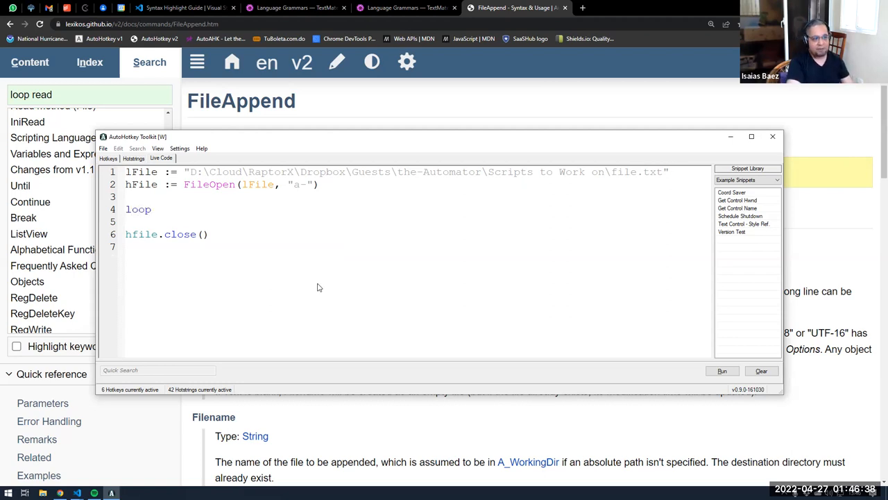
type("5000")
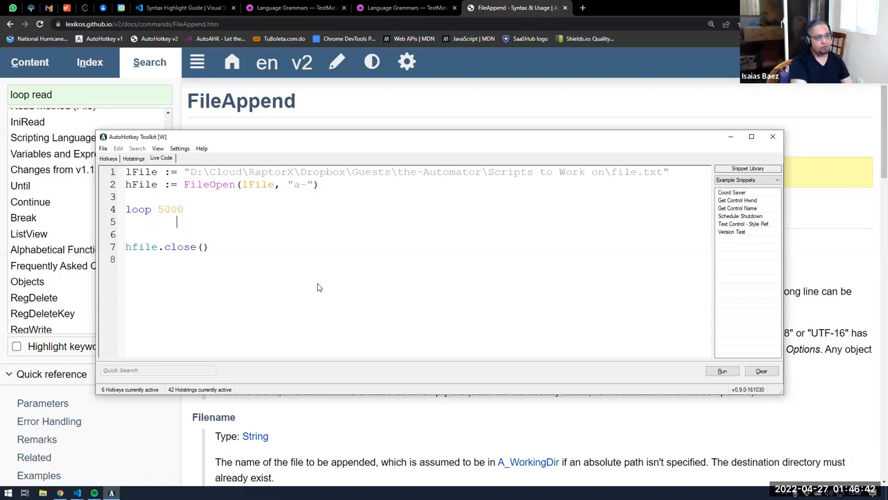
- Add an 'hFile.write(a_loopfield' call inside the loop
type("hFile.")
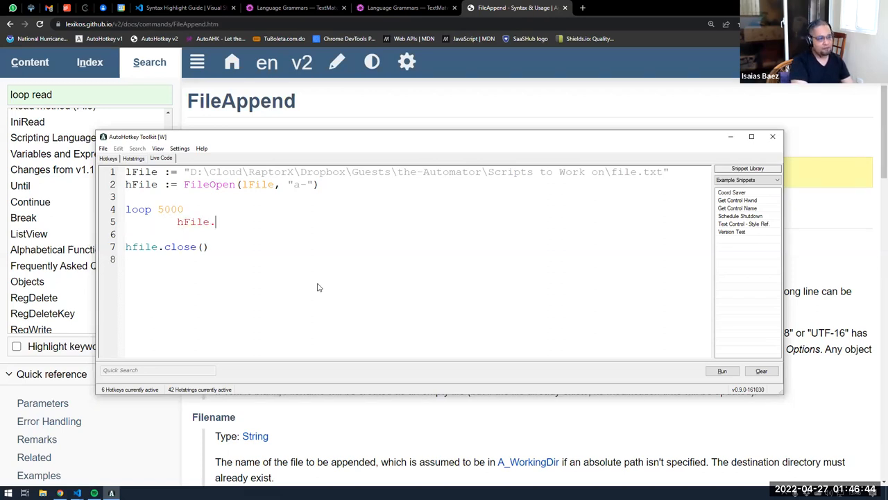
type("write(")
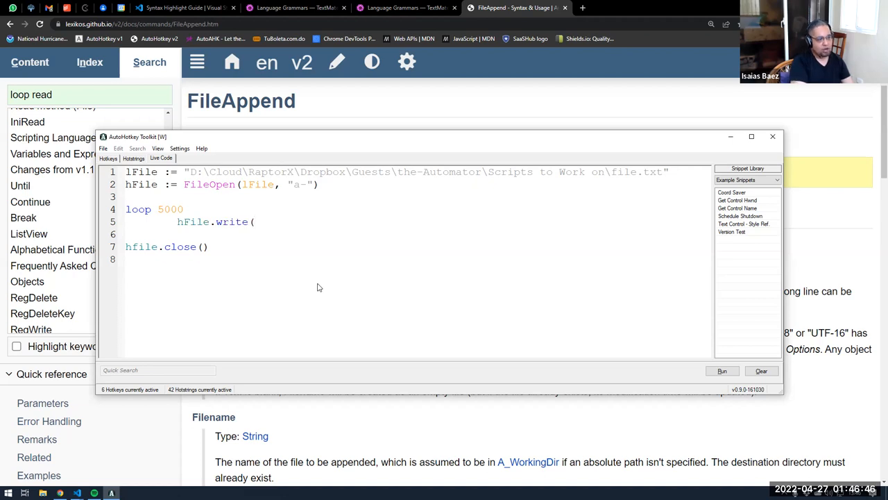
type("a_loopf")
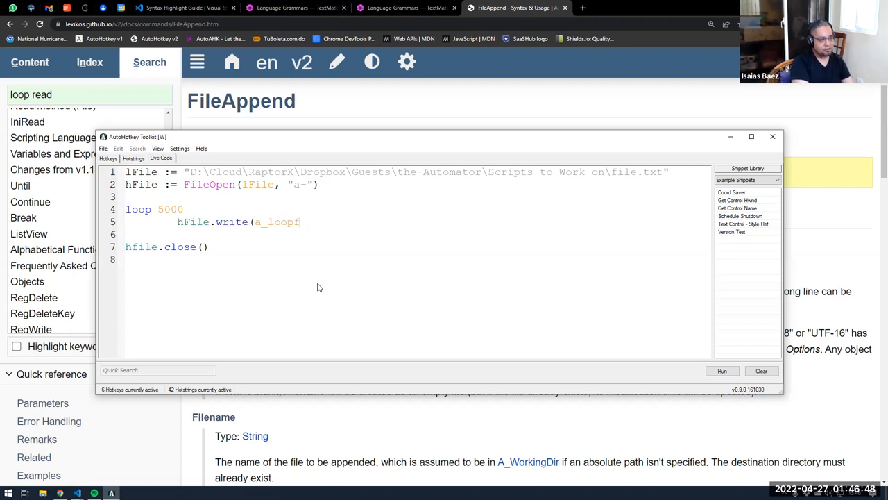
type("ield")
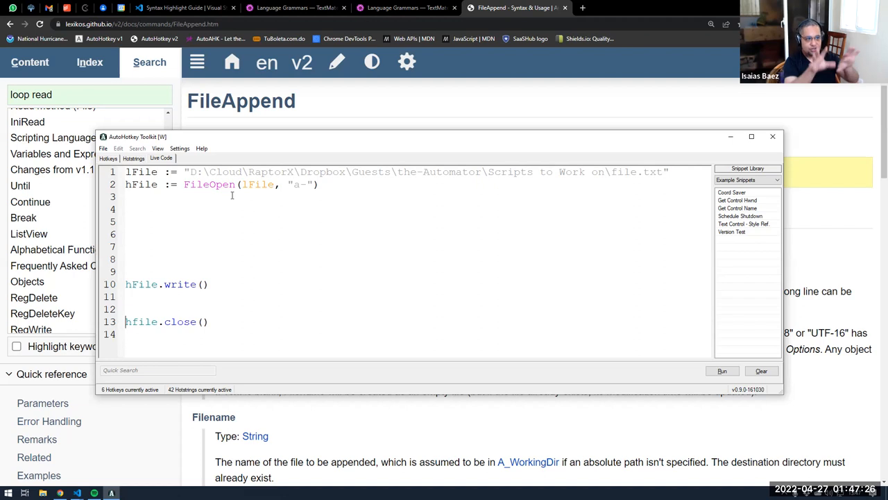
- Select the FileOpen function name on line 2
double_click(209, 185)
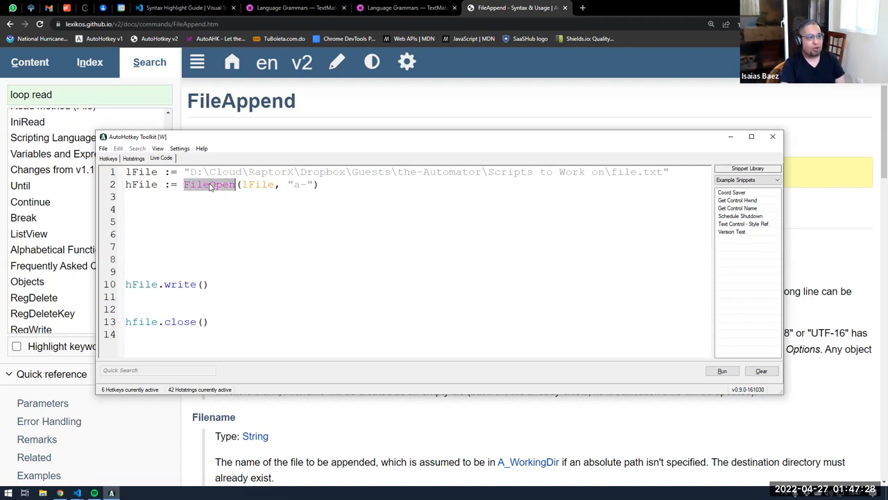